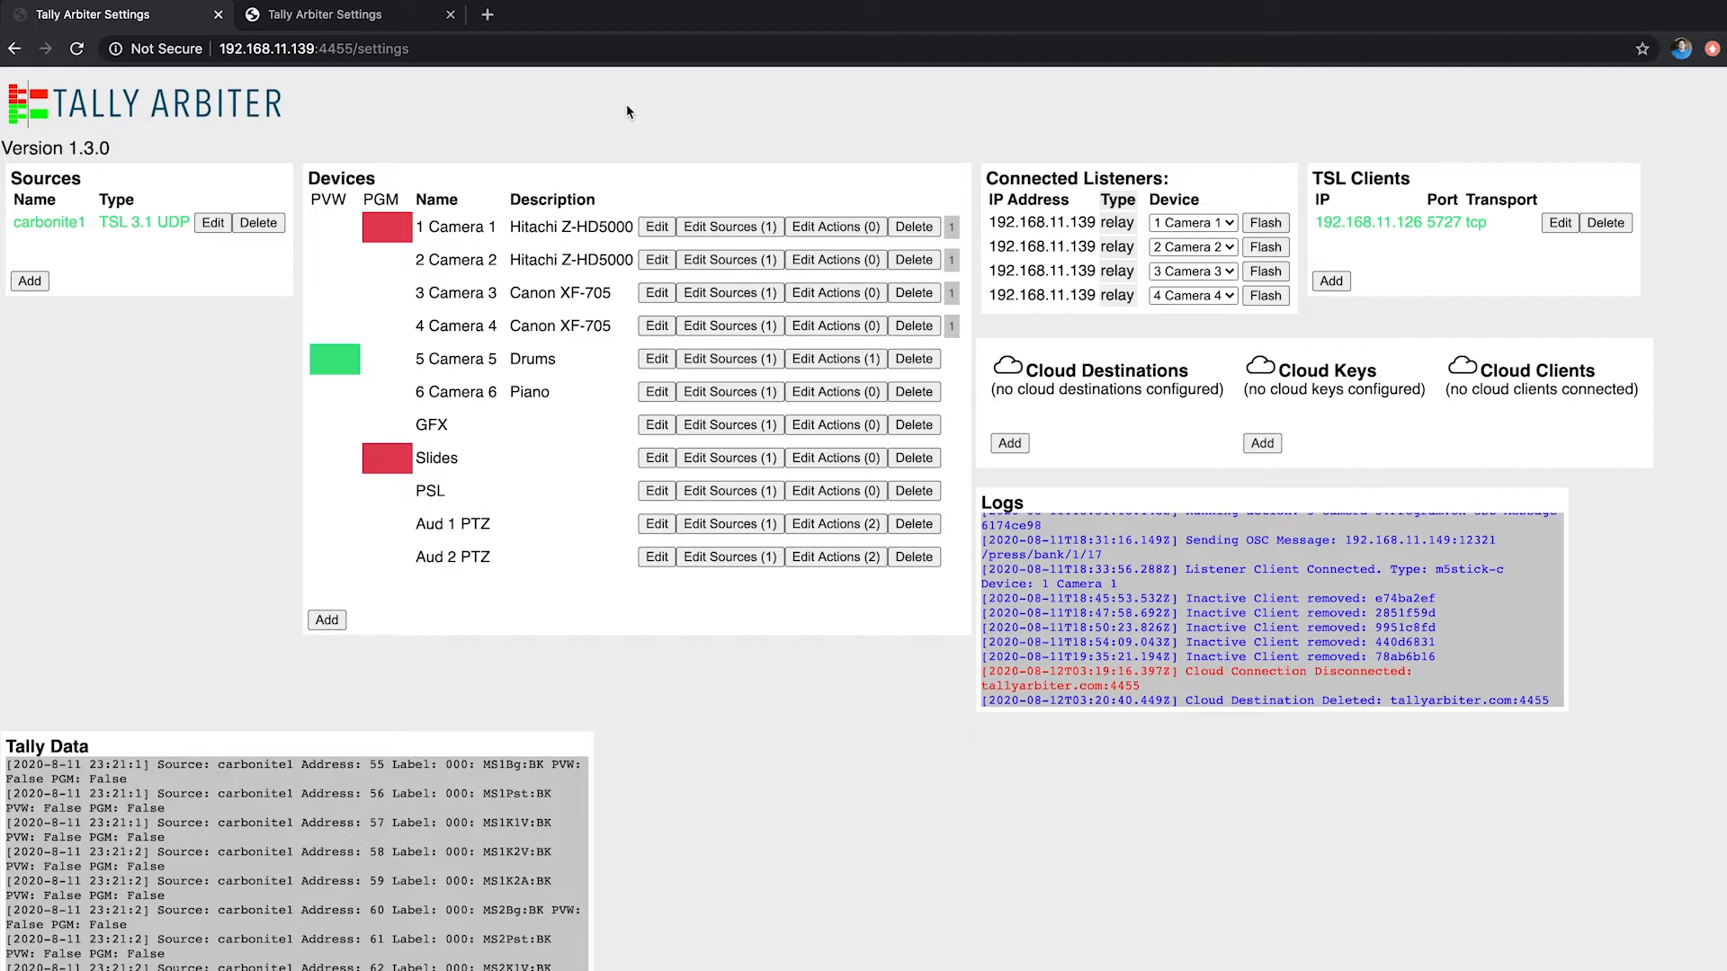
mouse_move(216, 183)
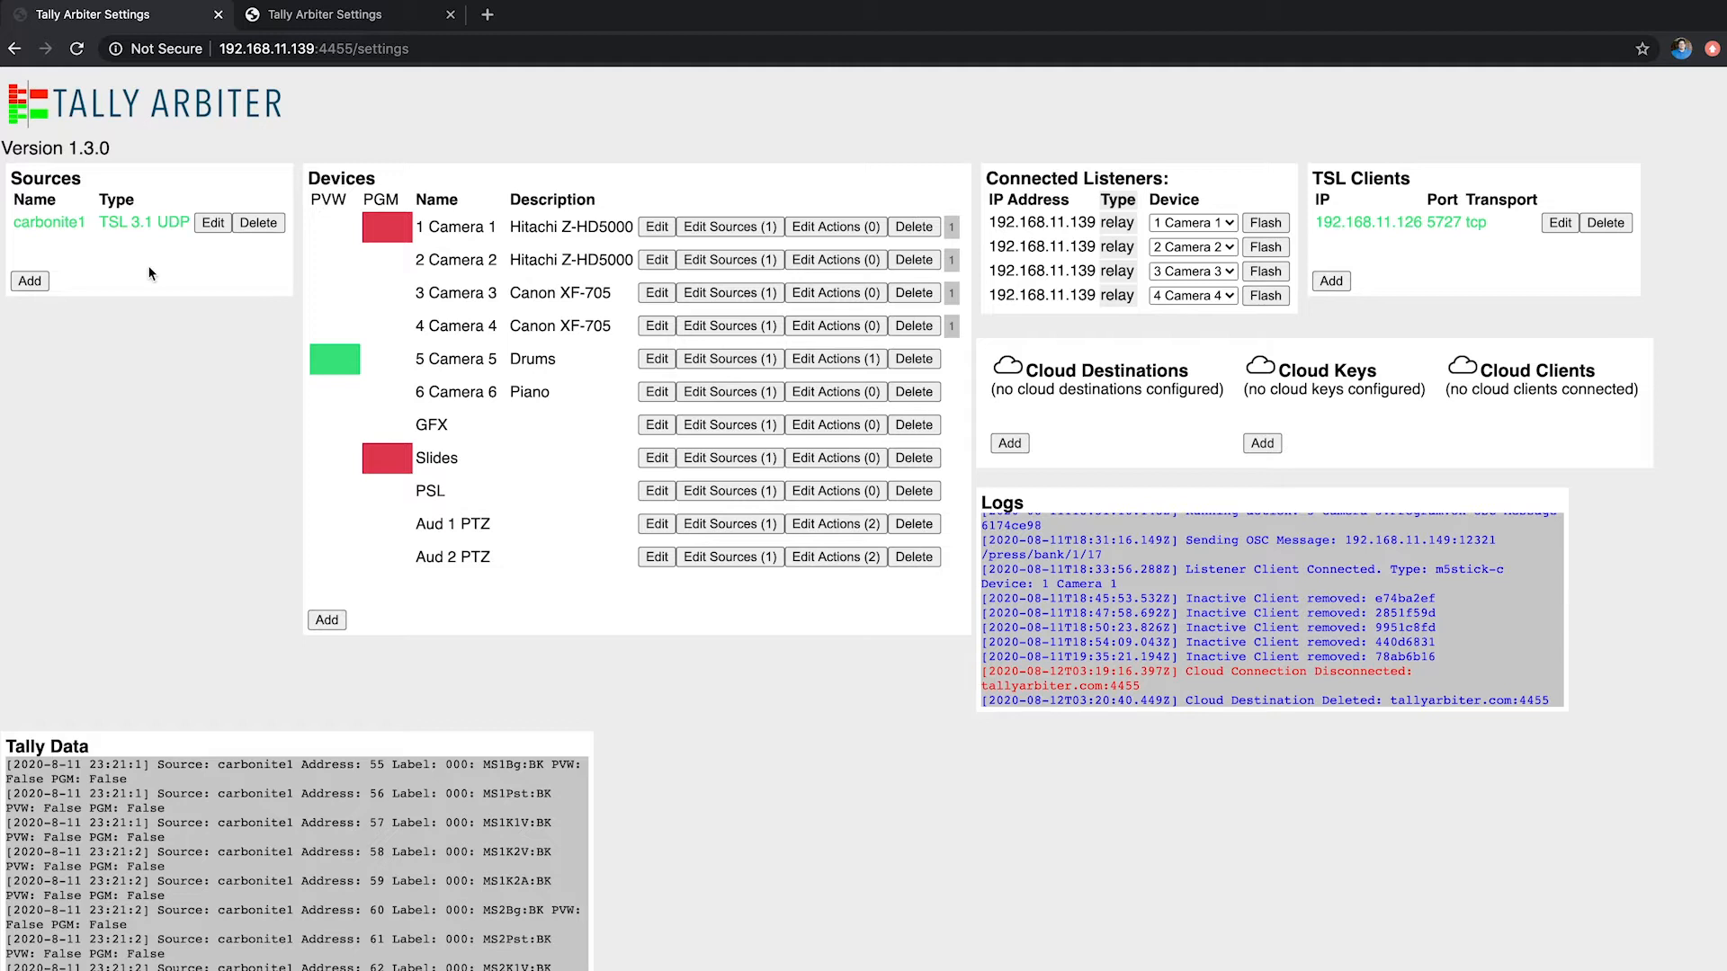
mouse_move(155, 266)
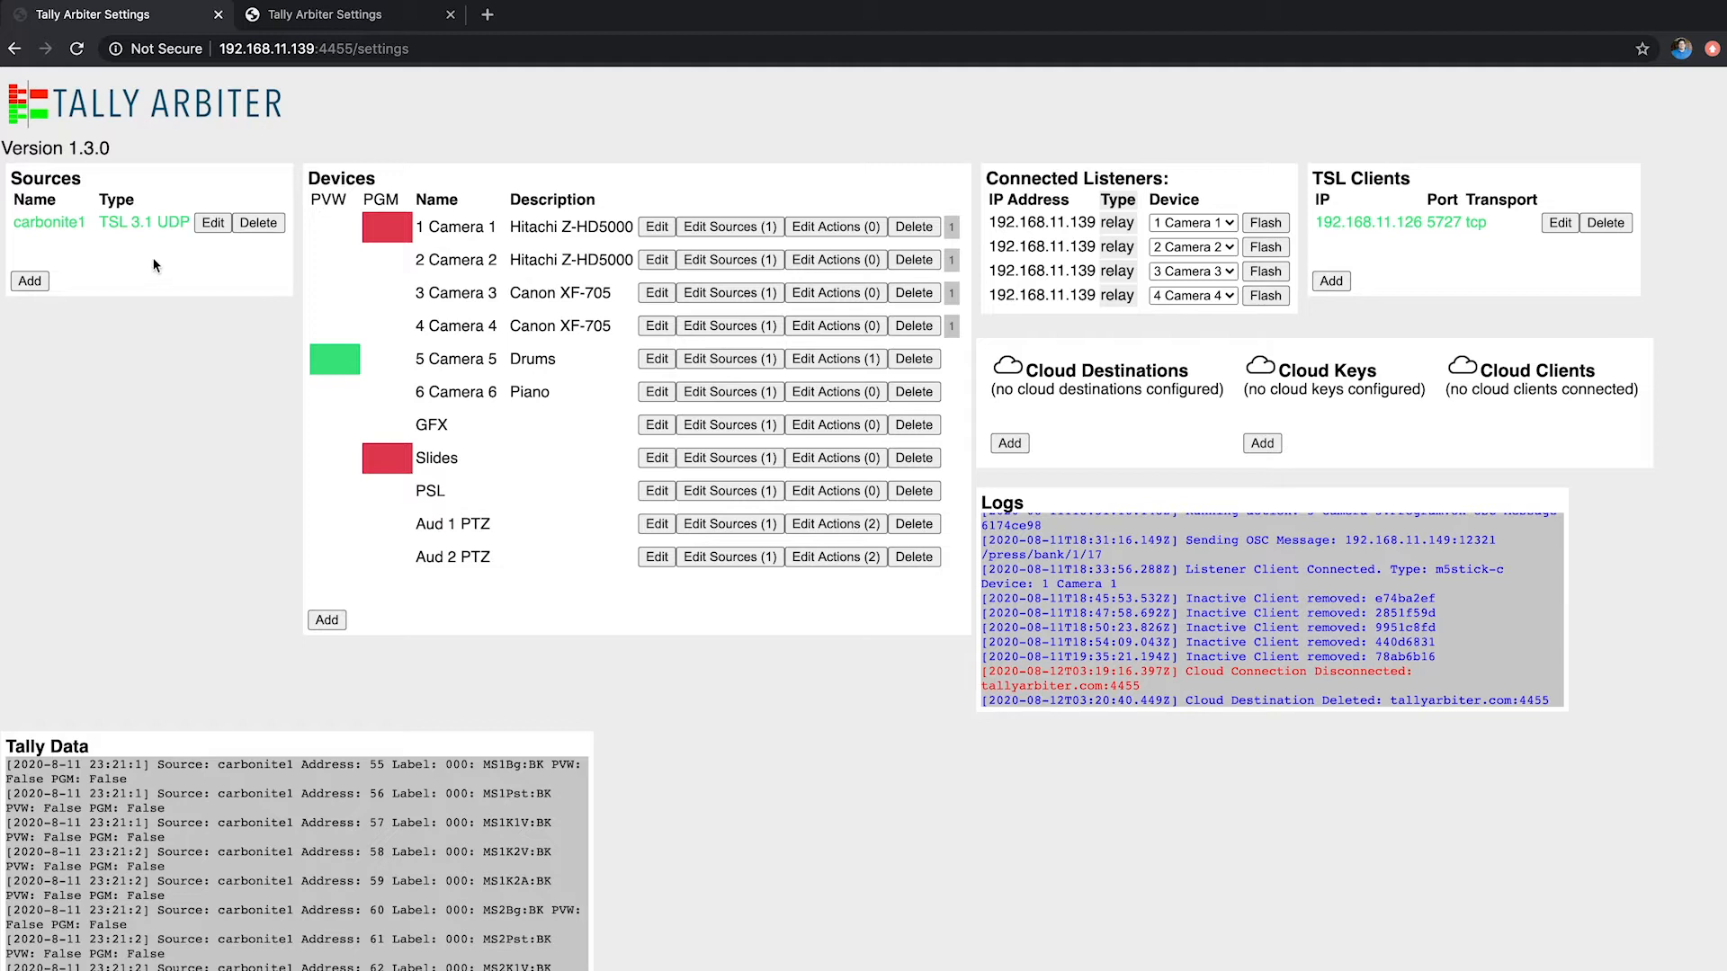
mouse_move(248, 144)
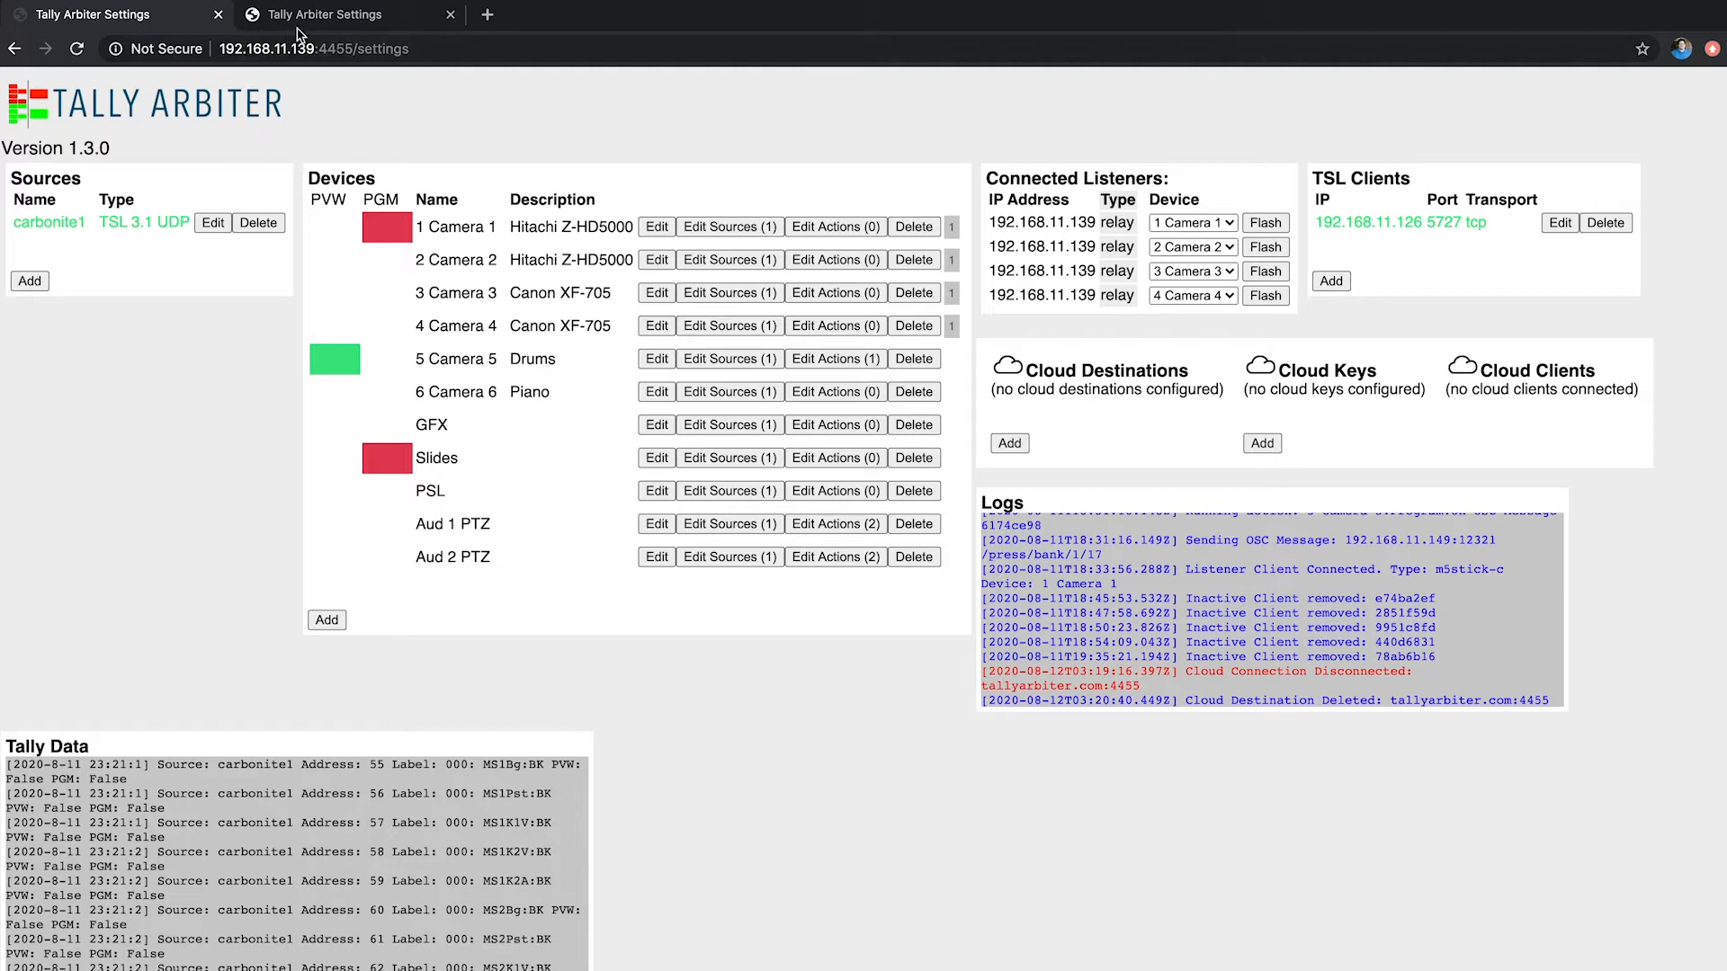
left_click(342, 13)
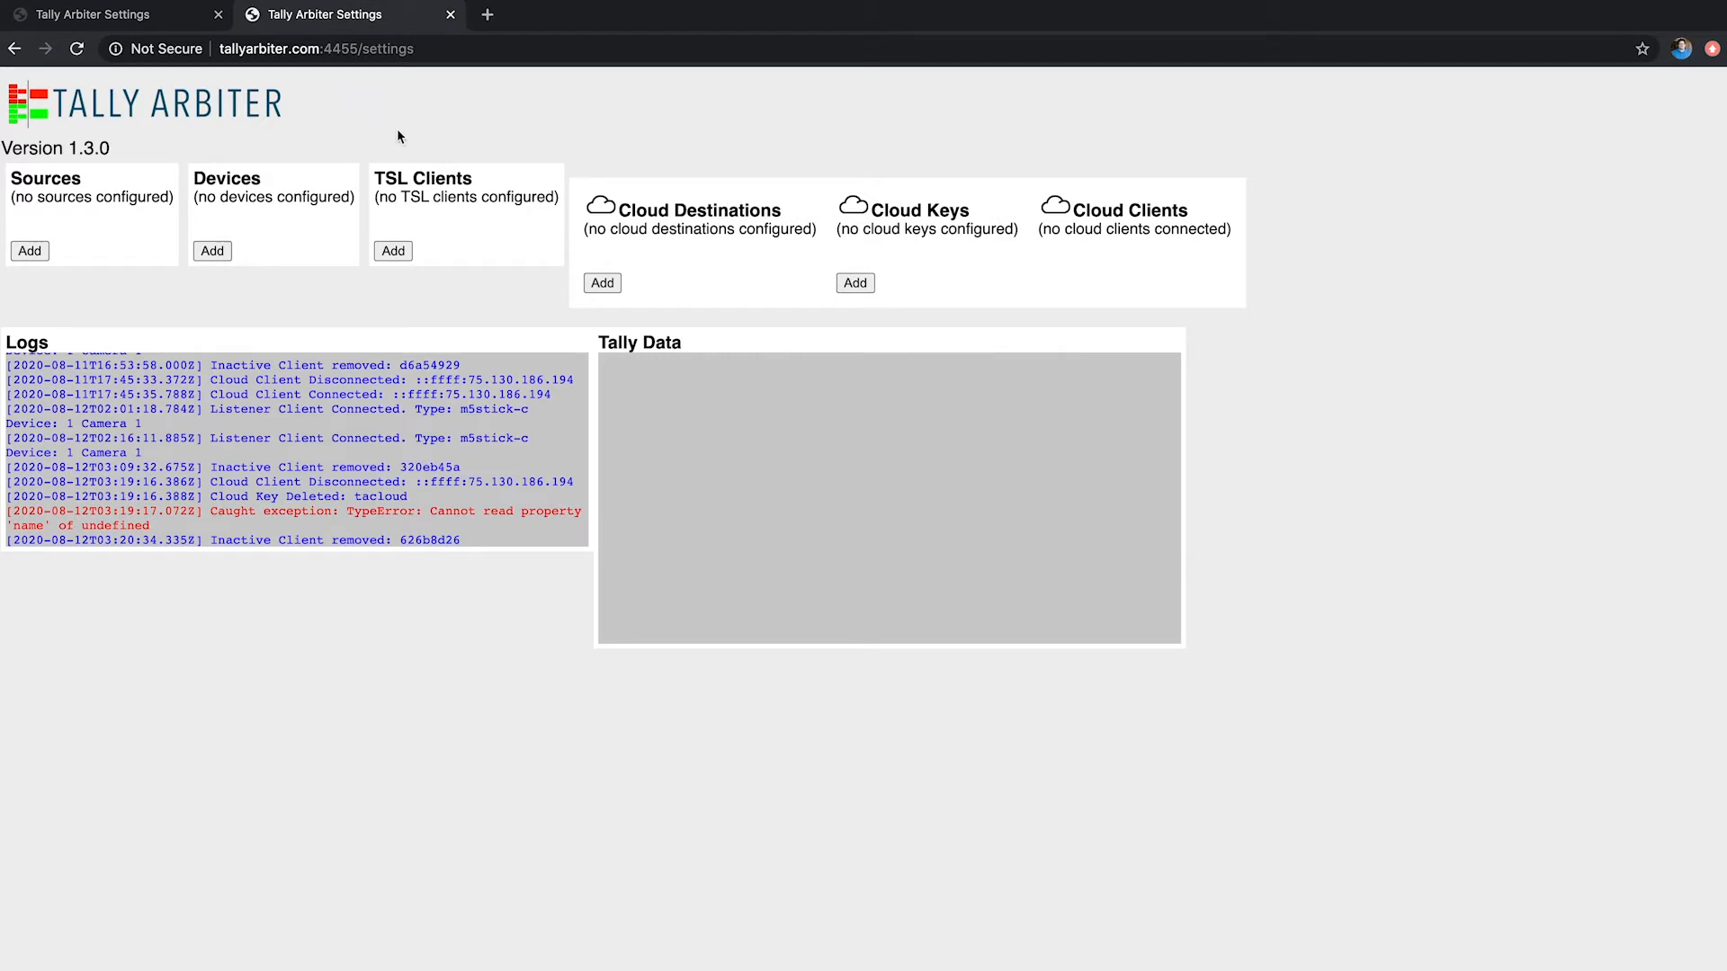
mouse_move(881, 217)
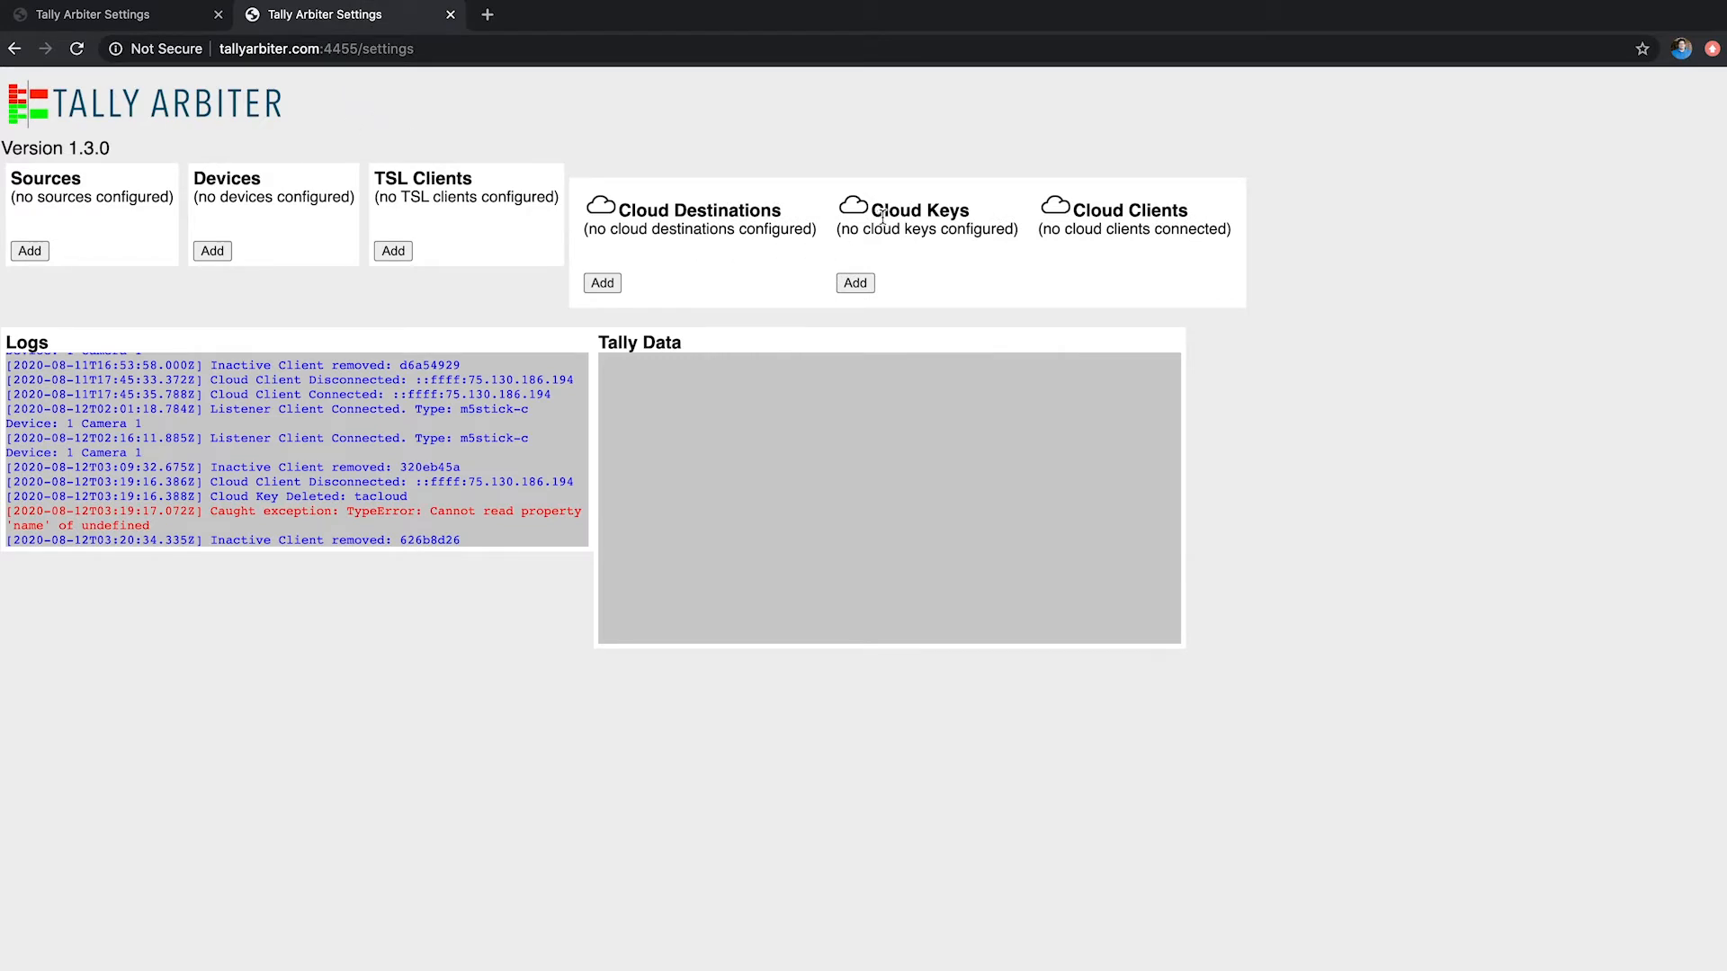
left_click(854, 282)
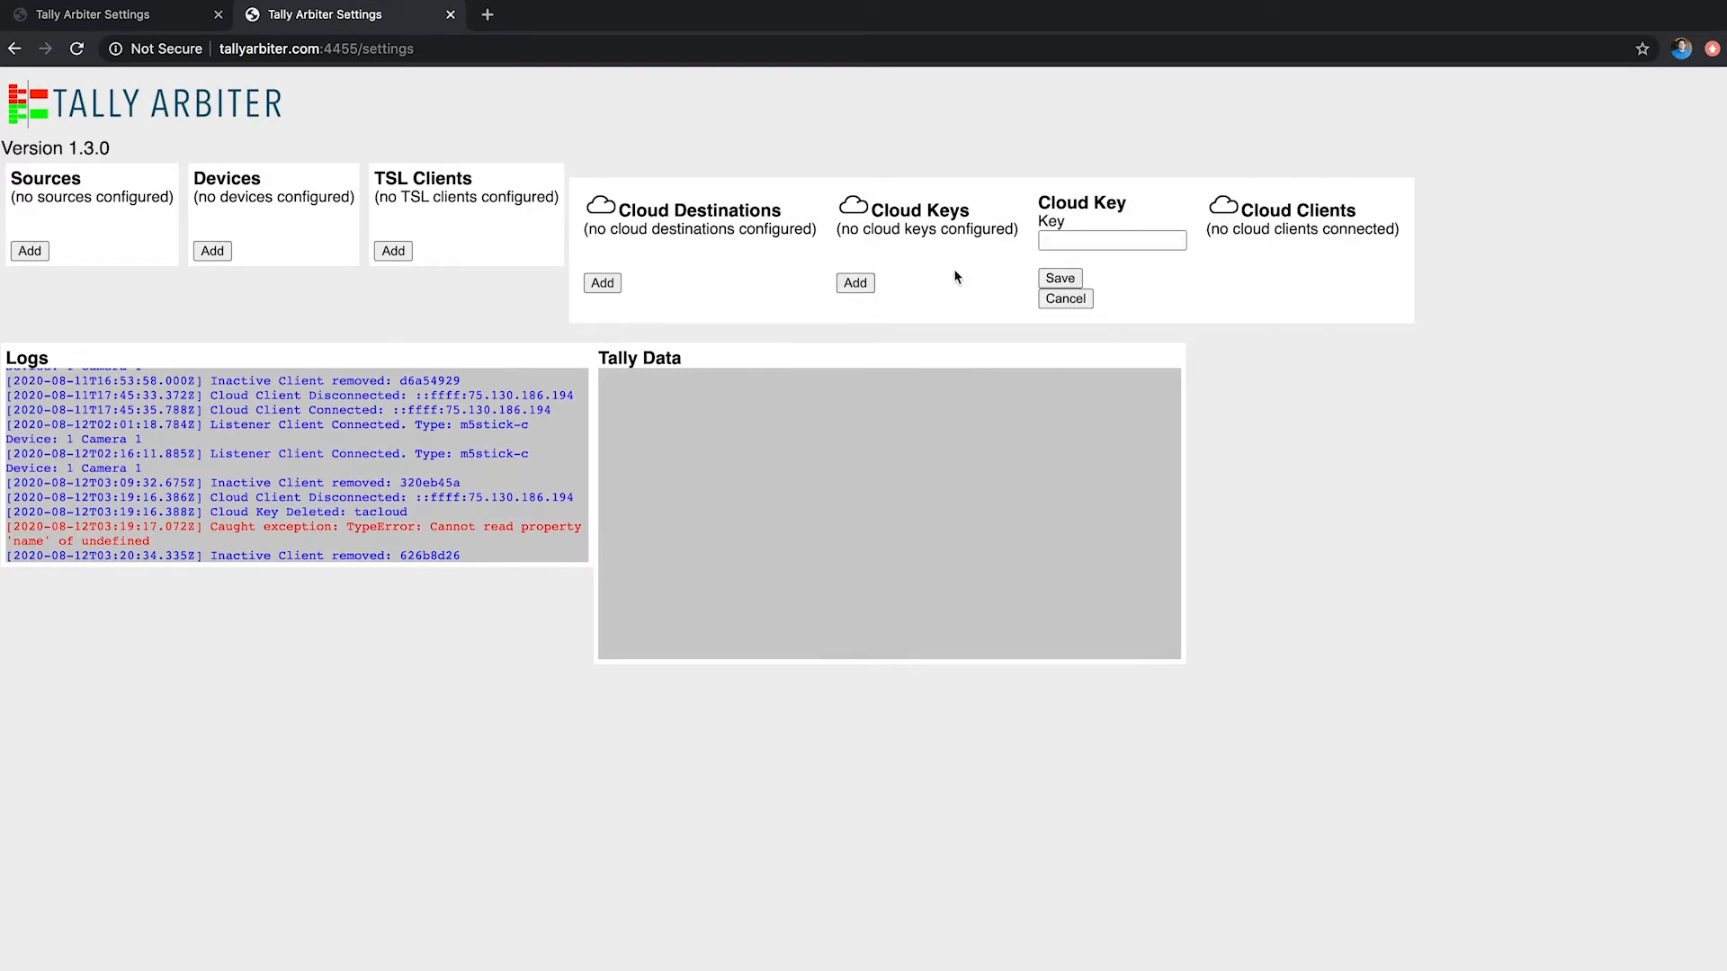
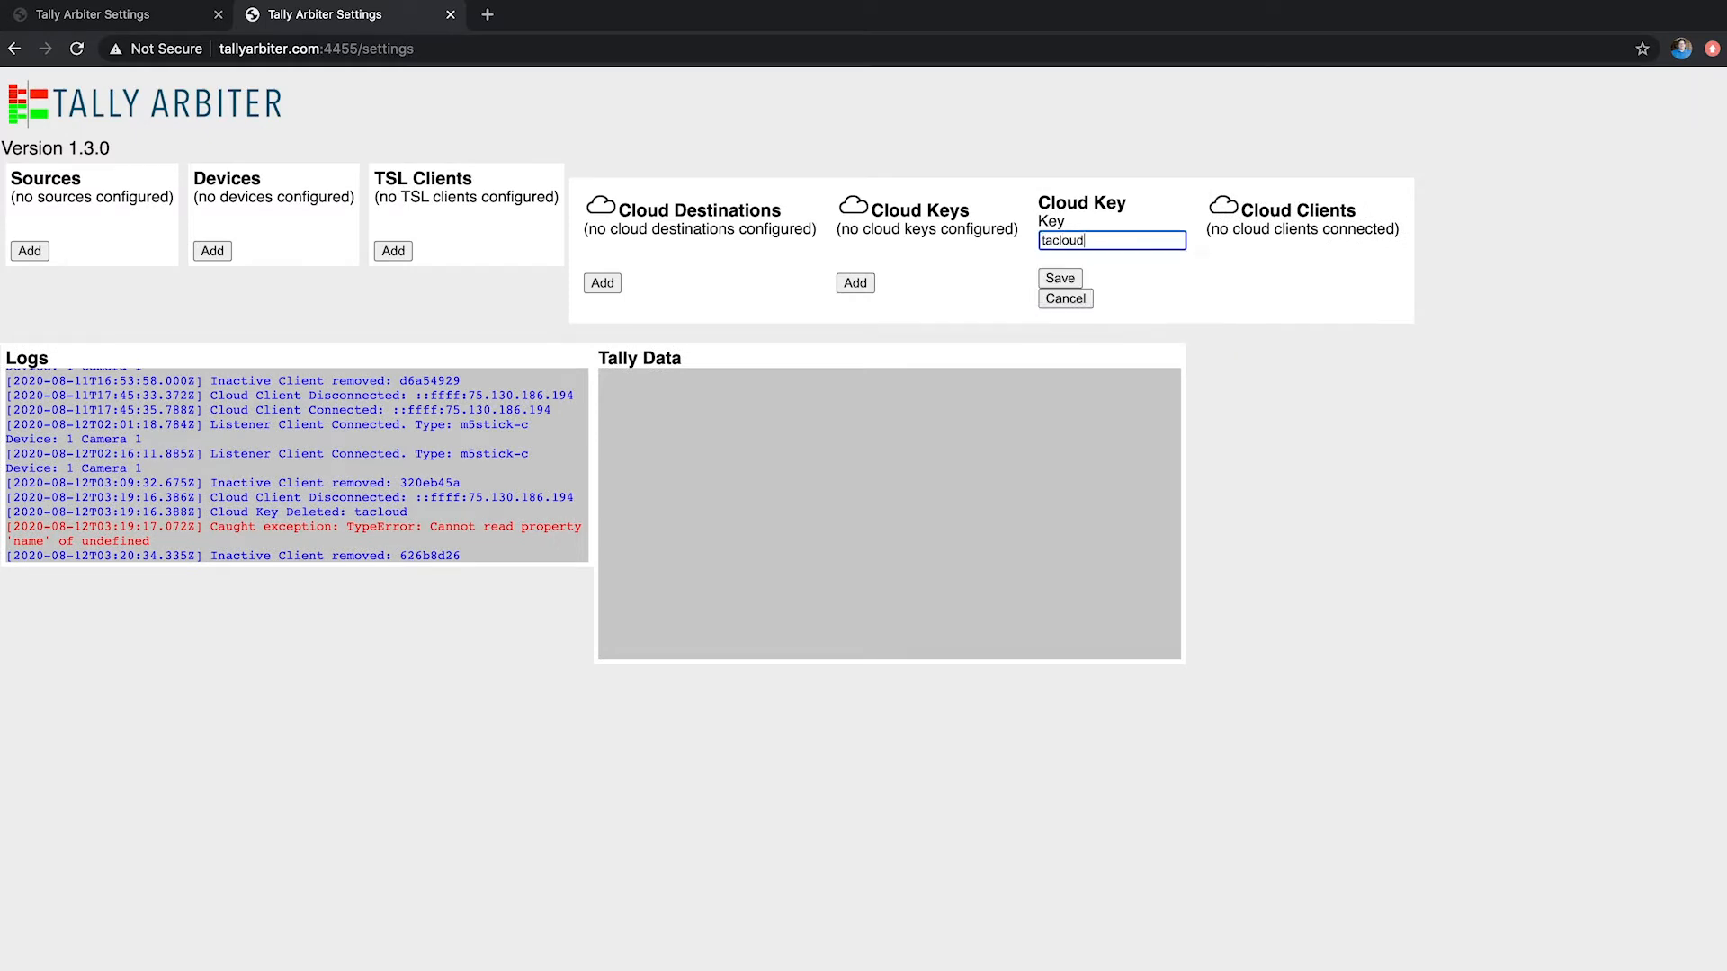
left_click(1057, 277)
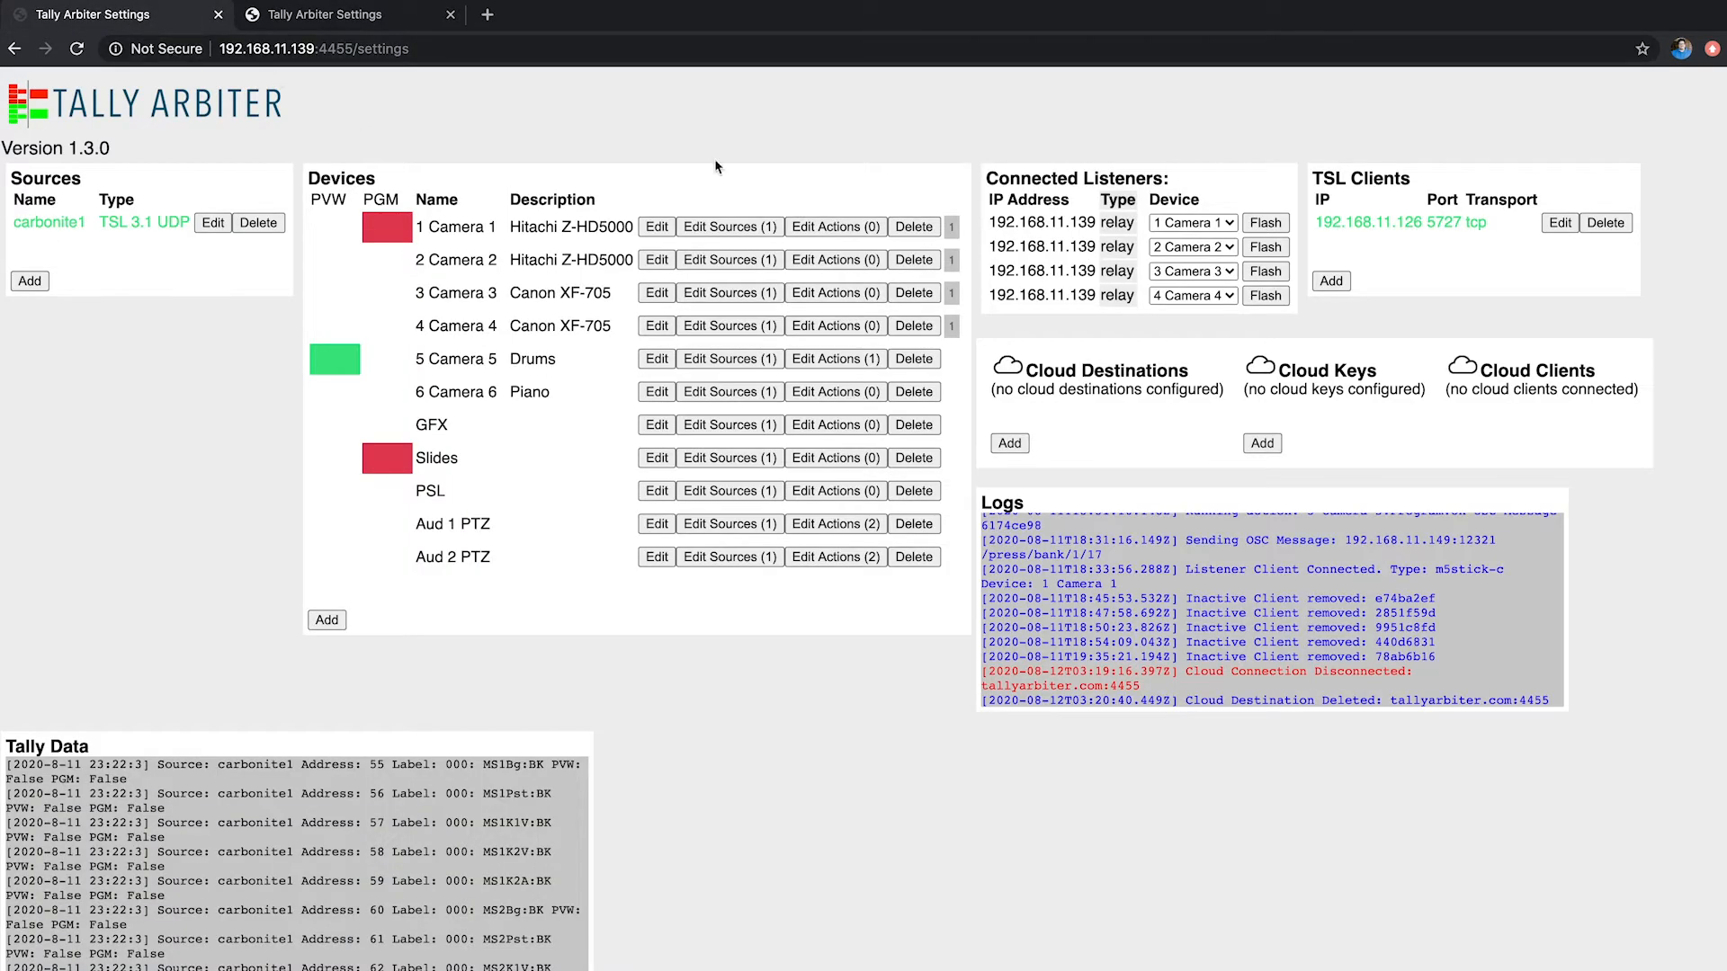
mouse_move(1023, 436)
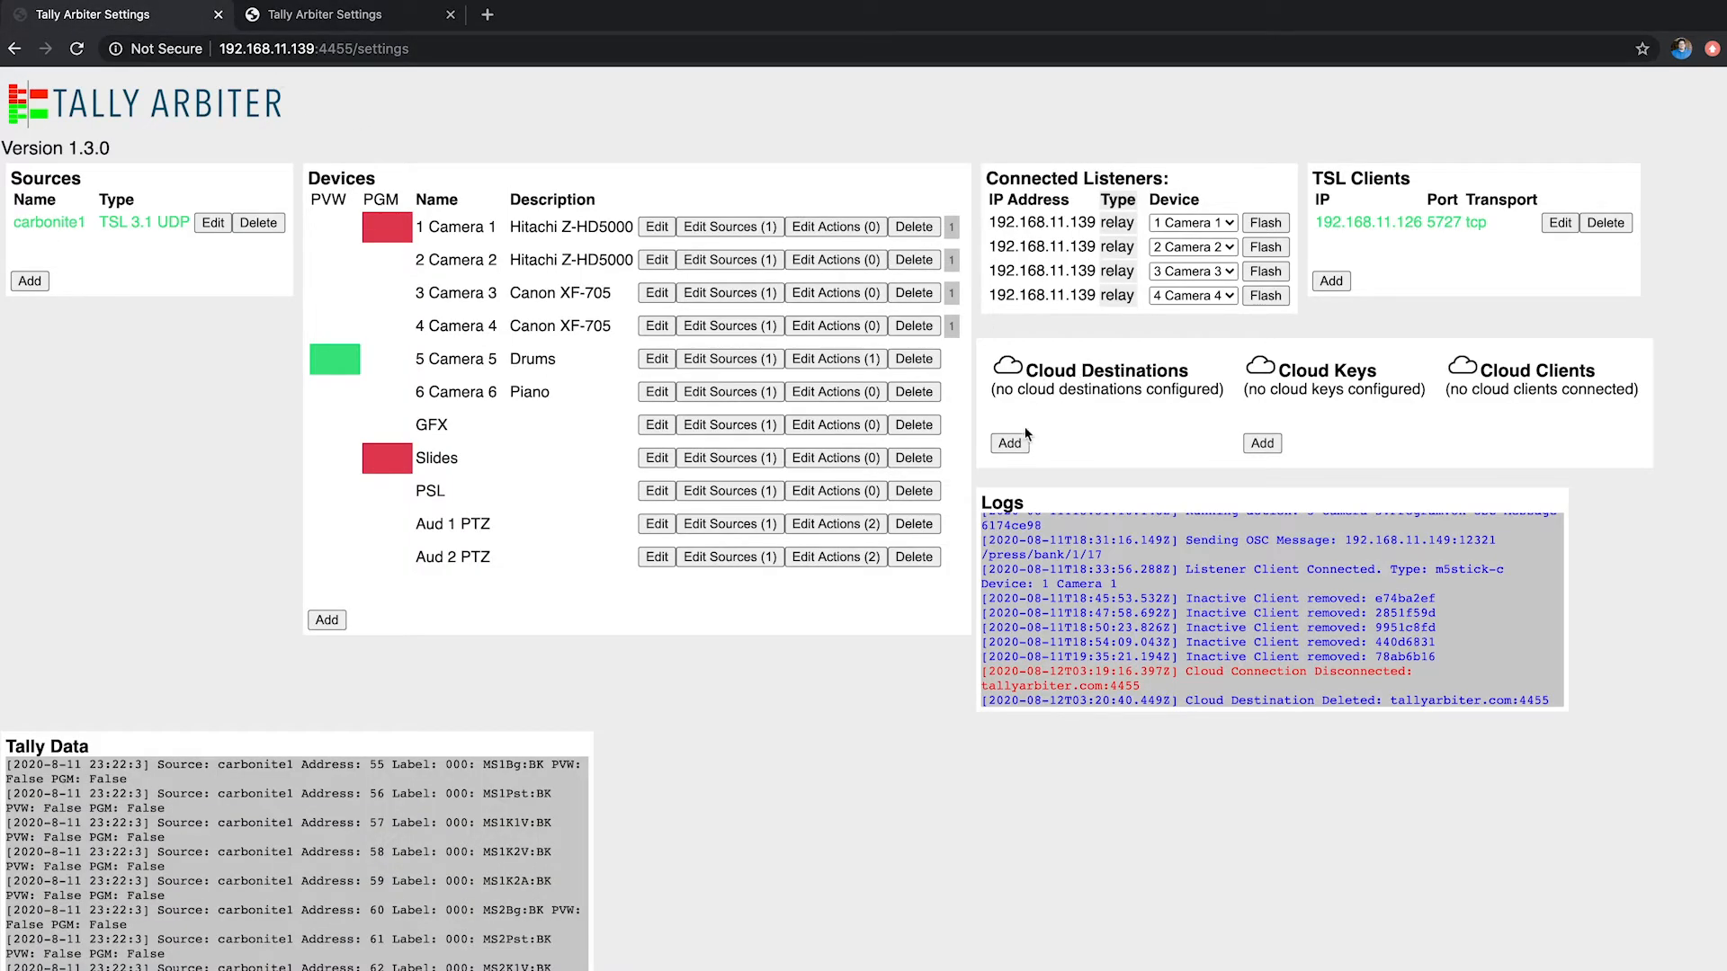
left_click(1007, 443)
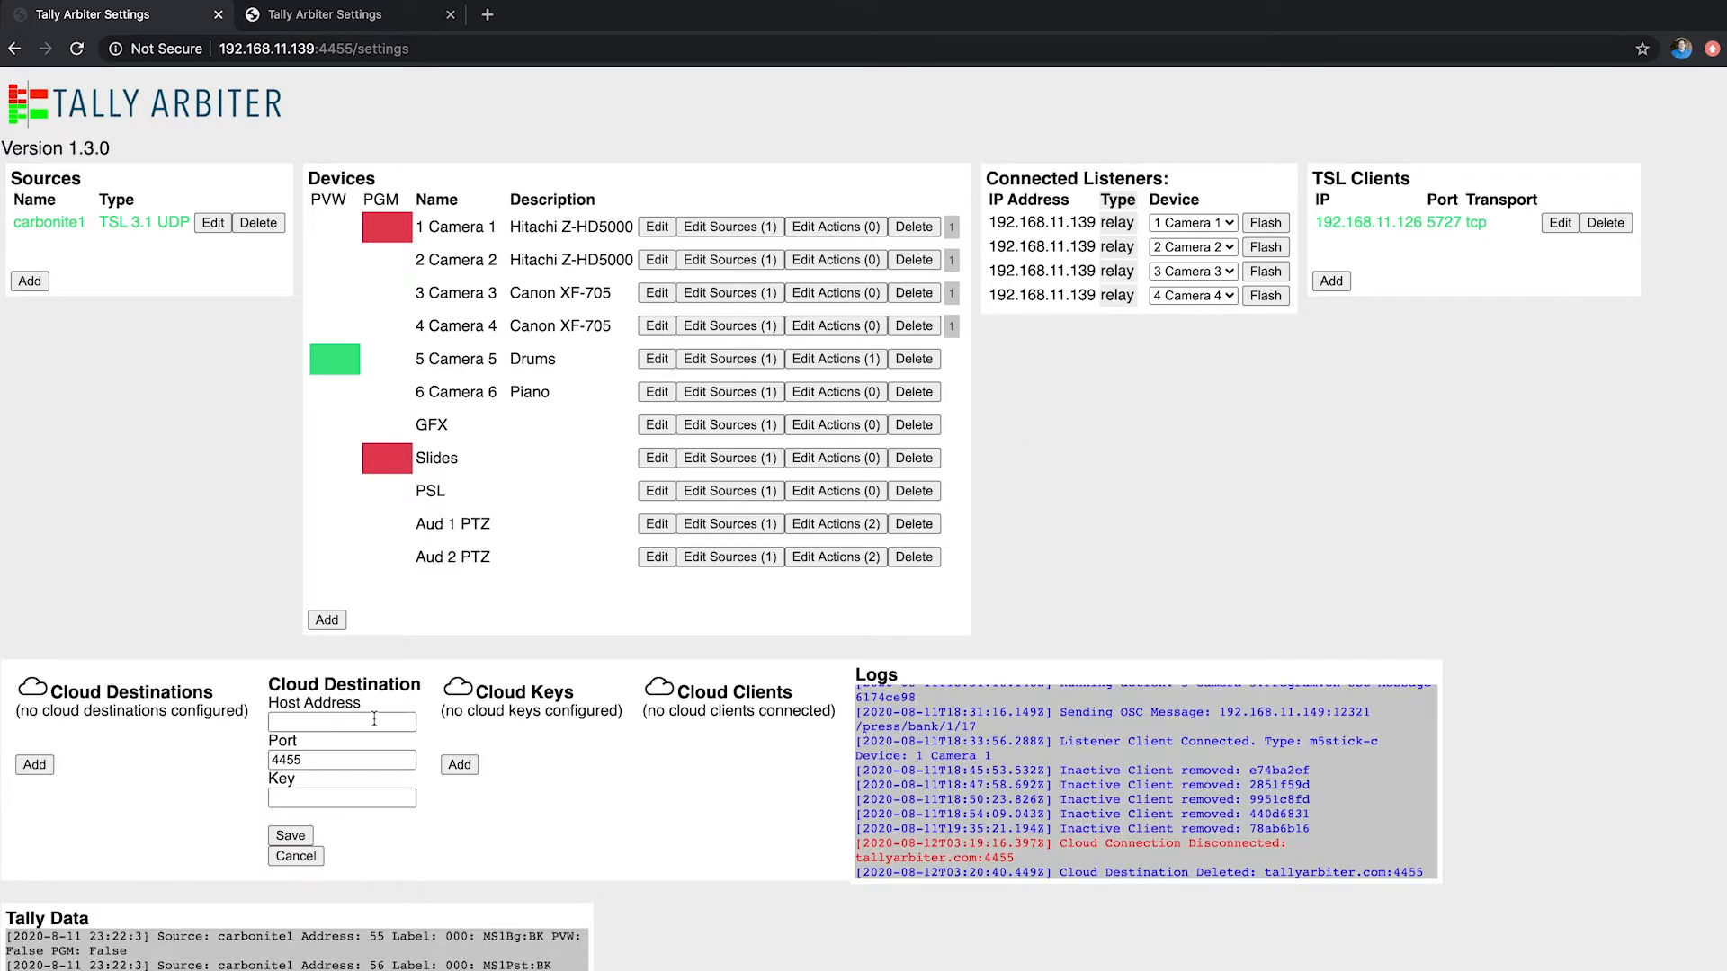
type("tallyarbiter.com")
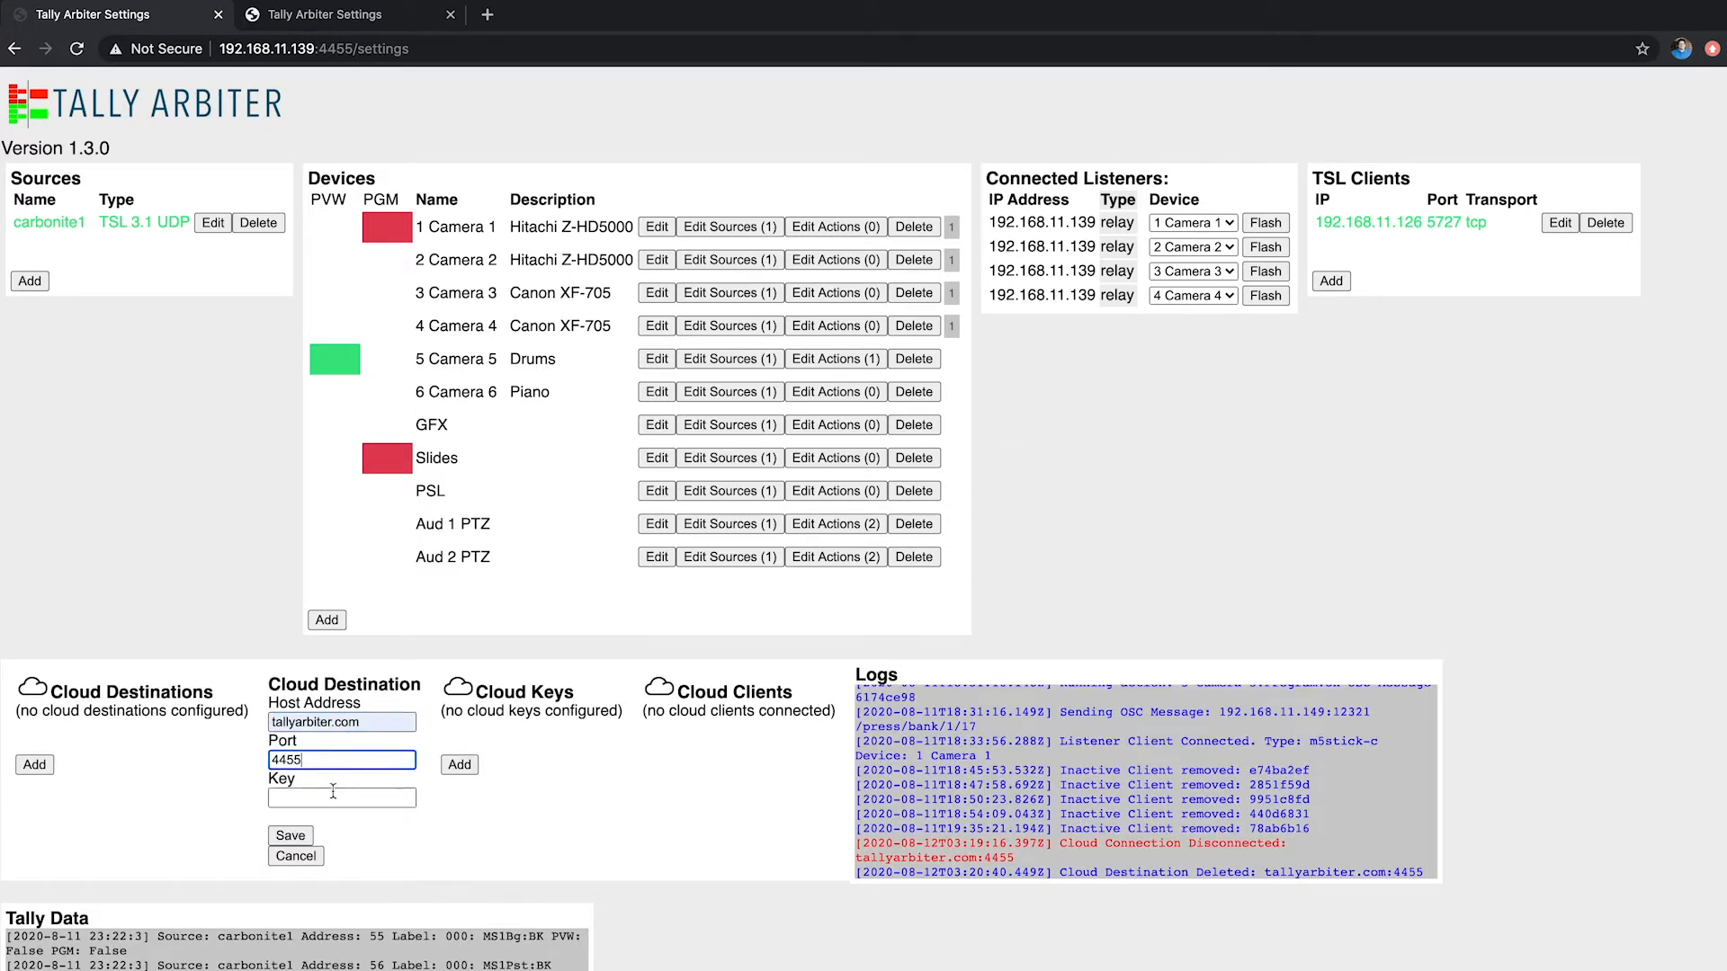
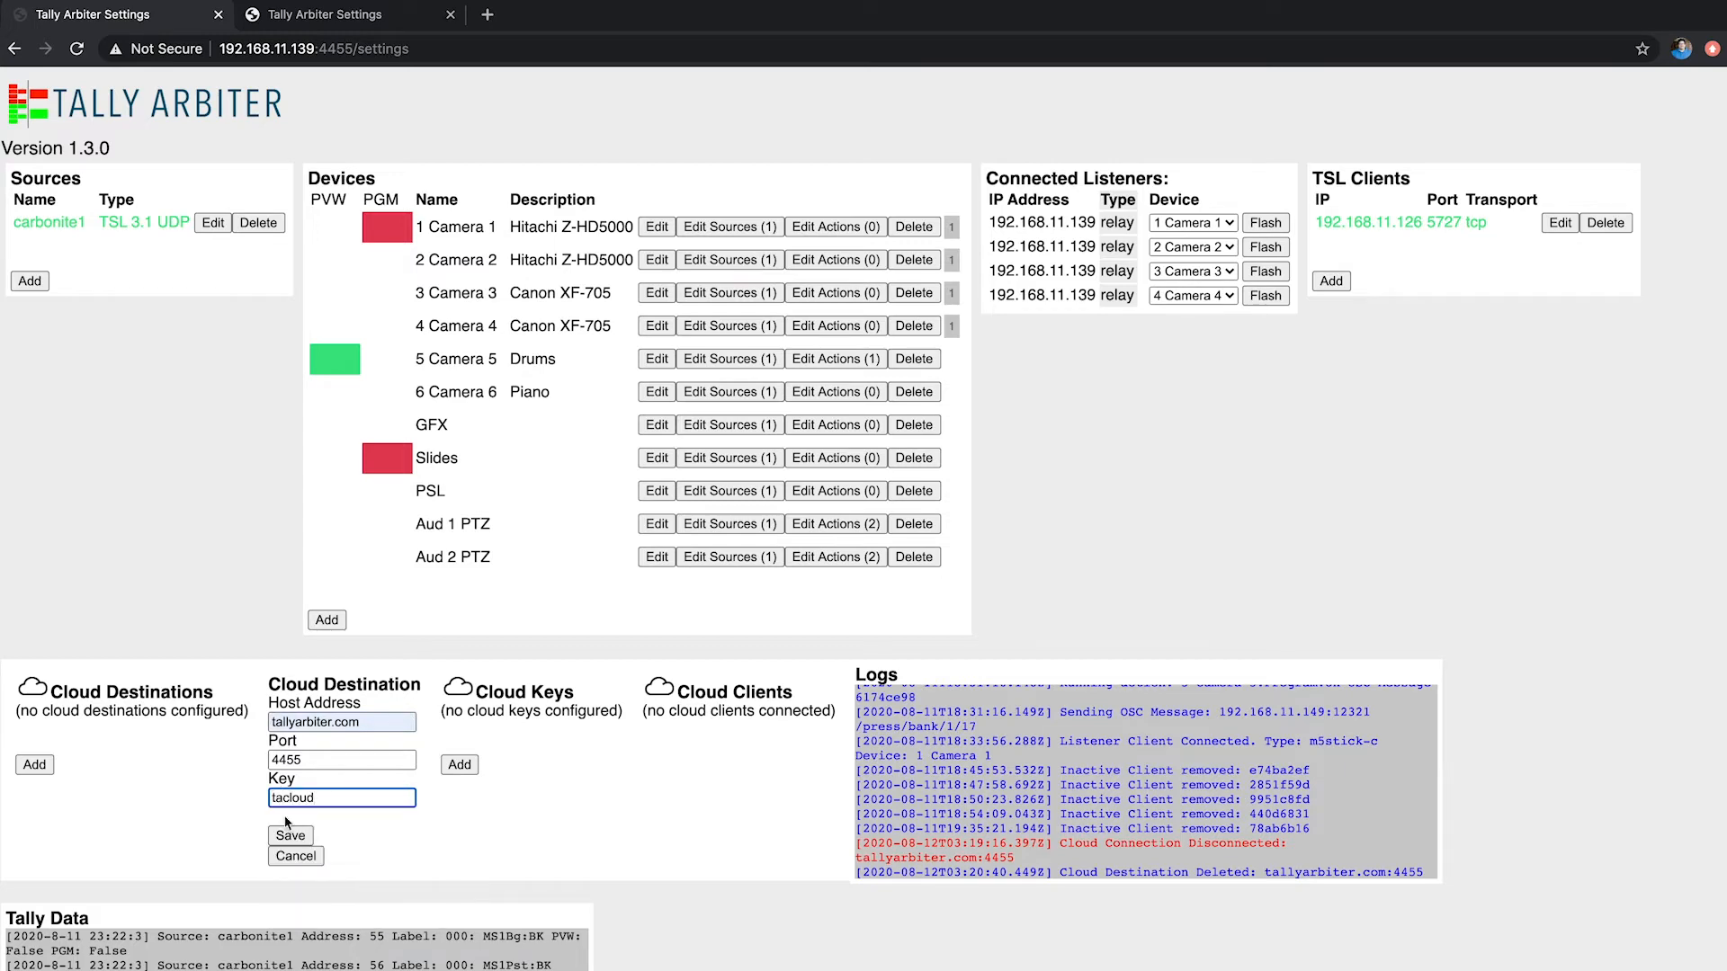
left_click(290, 834)
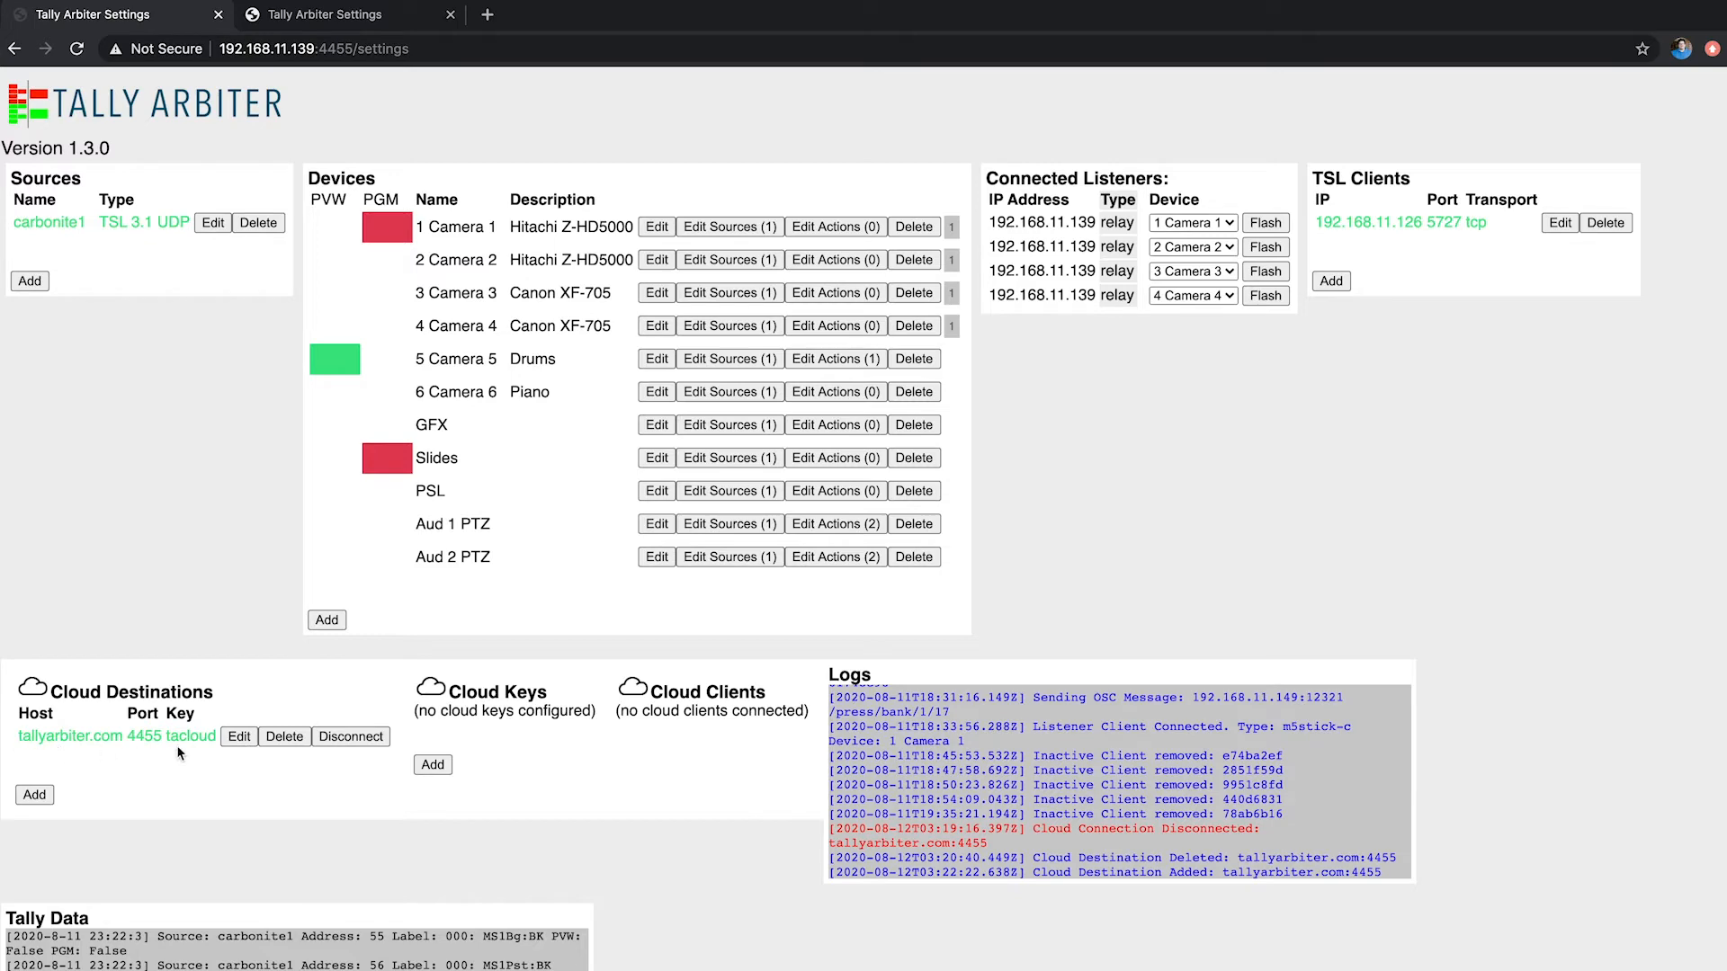
mouse_move(259, 509)
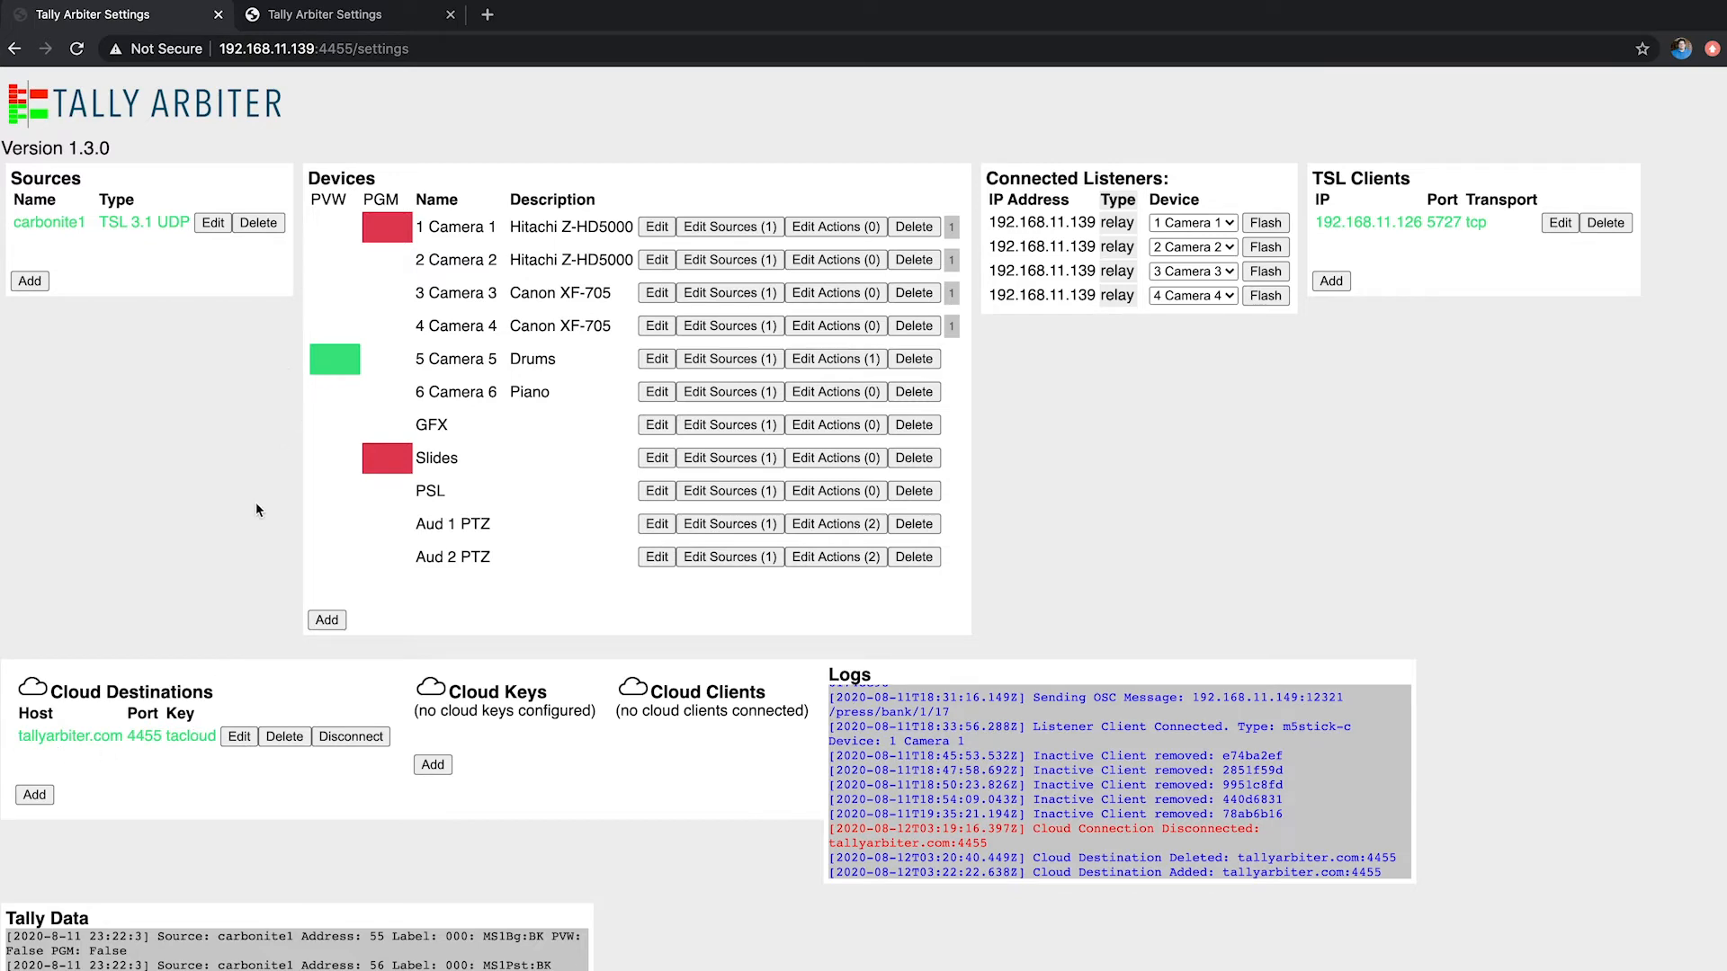
left_click(322, 15)
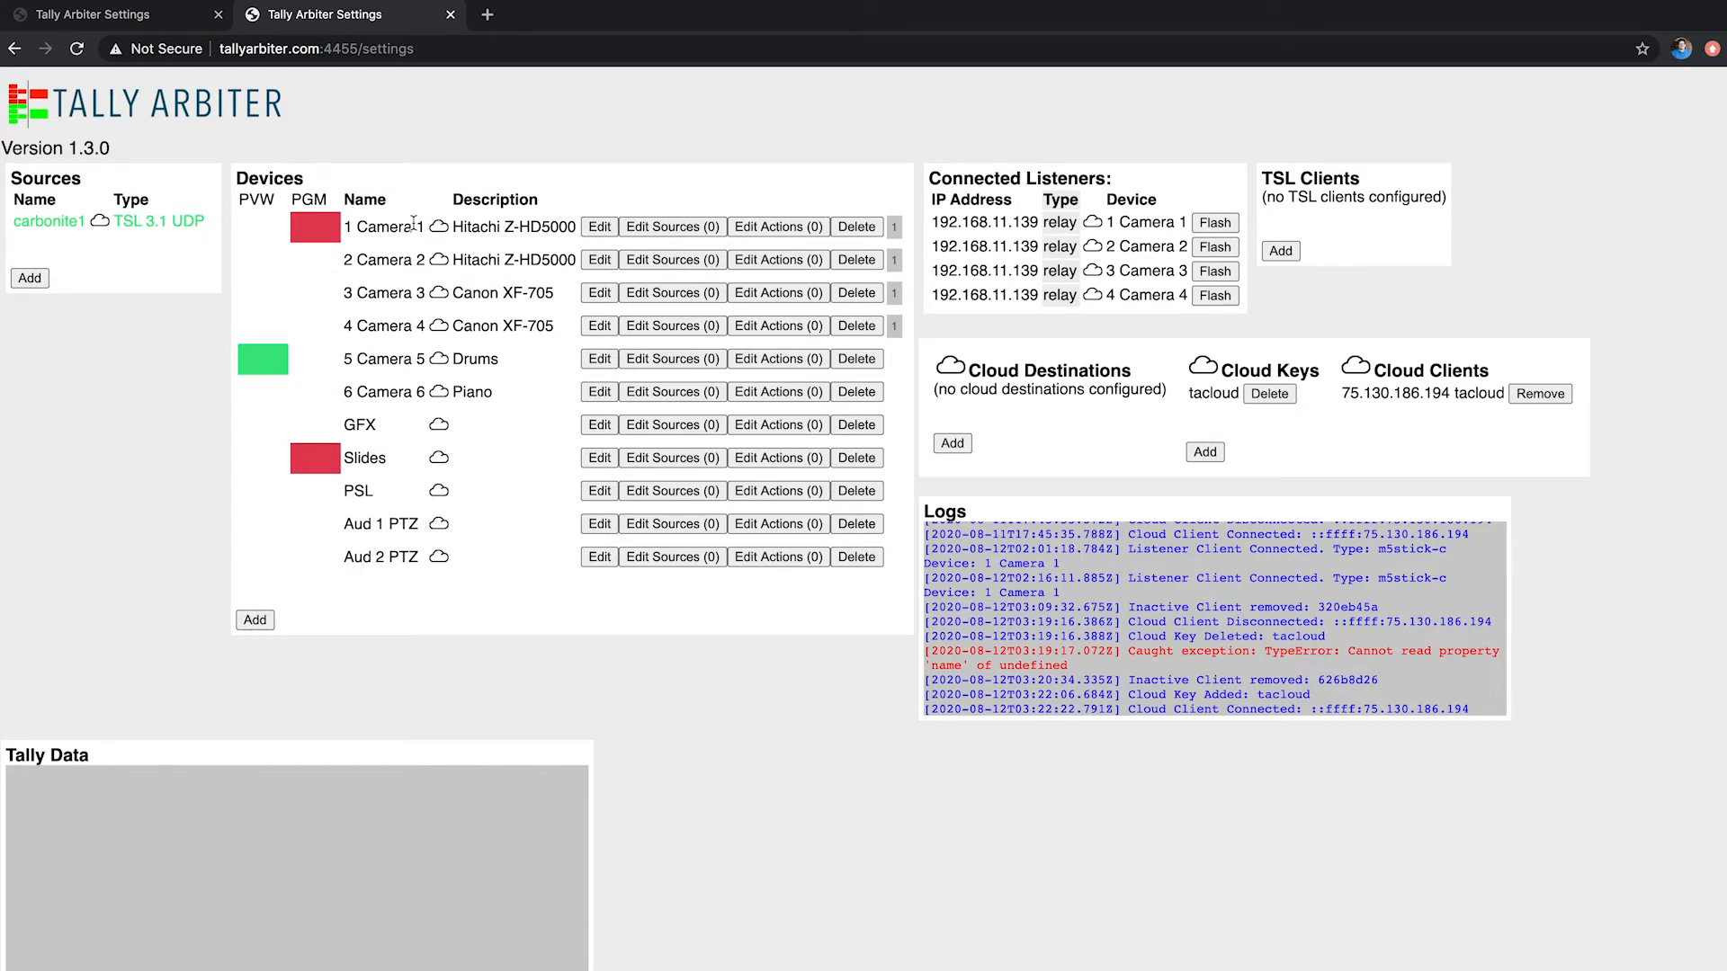
mouse_move(439, 229)
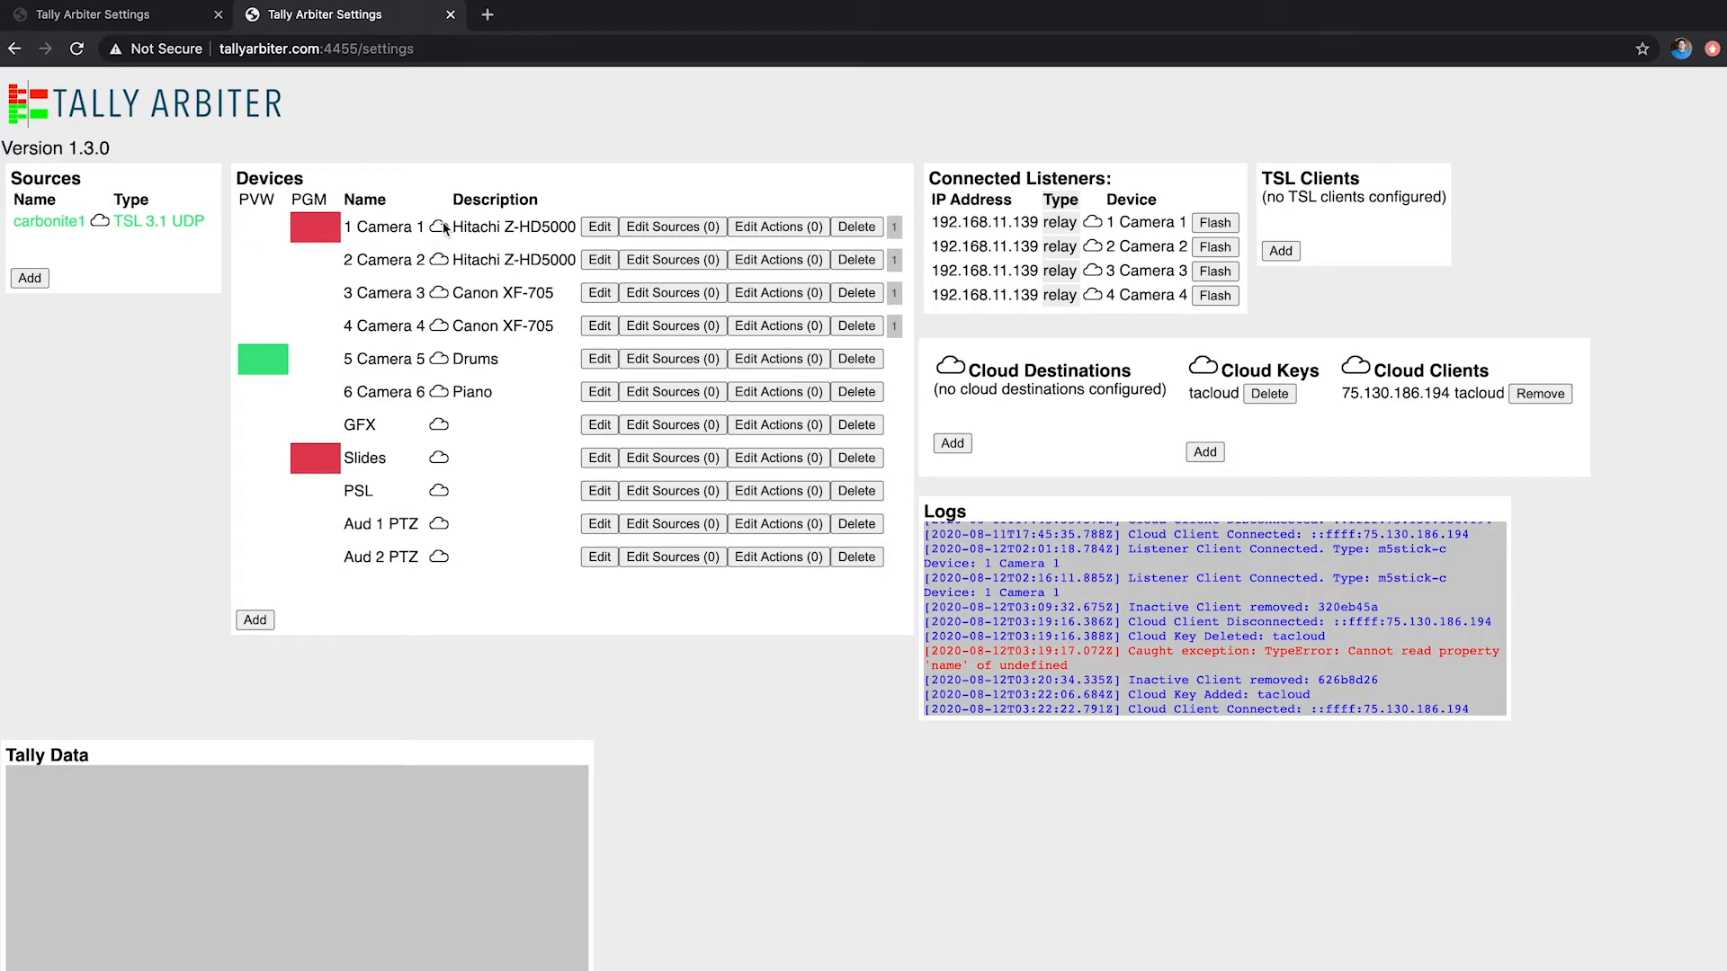
mouse_move(433, 448)
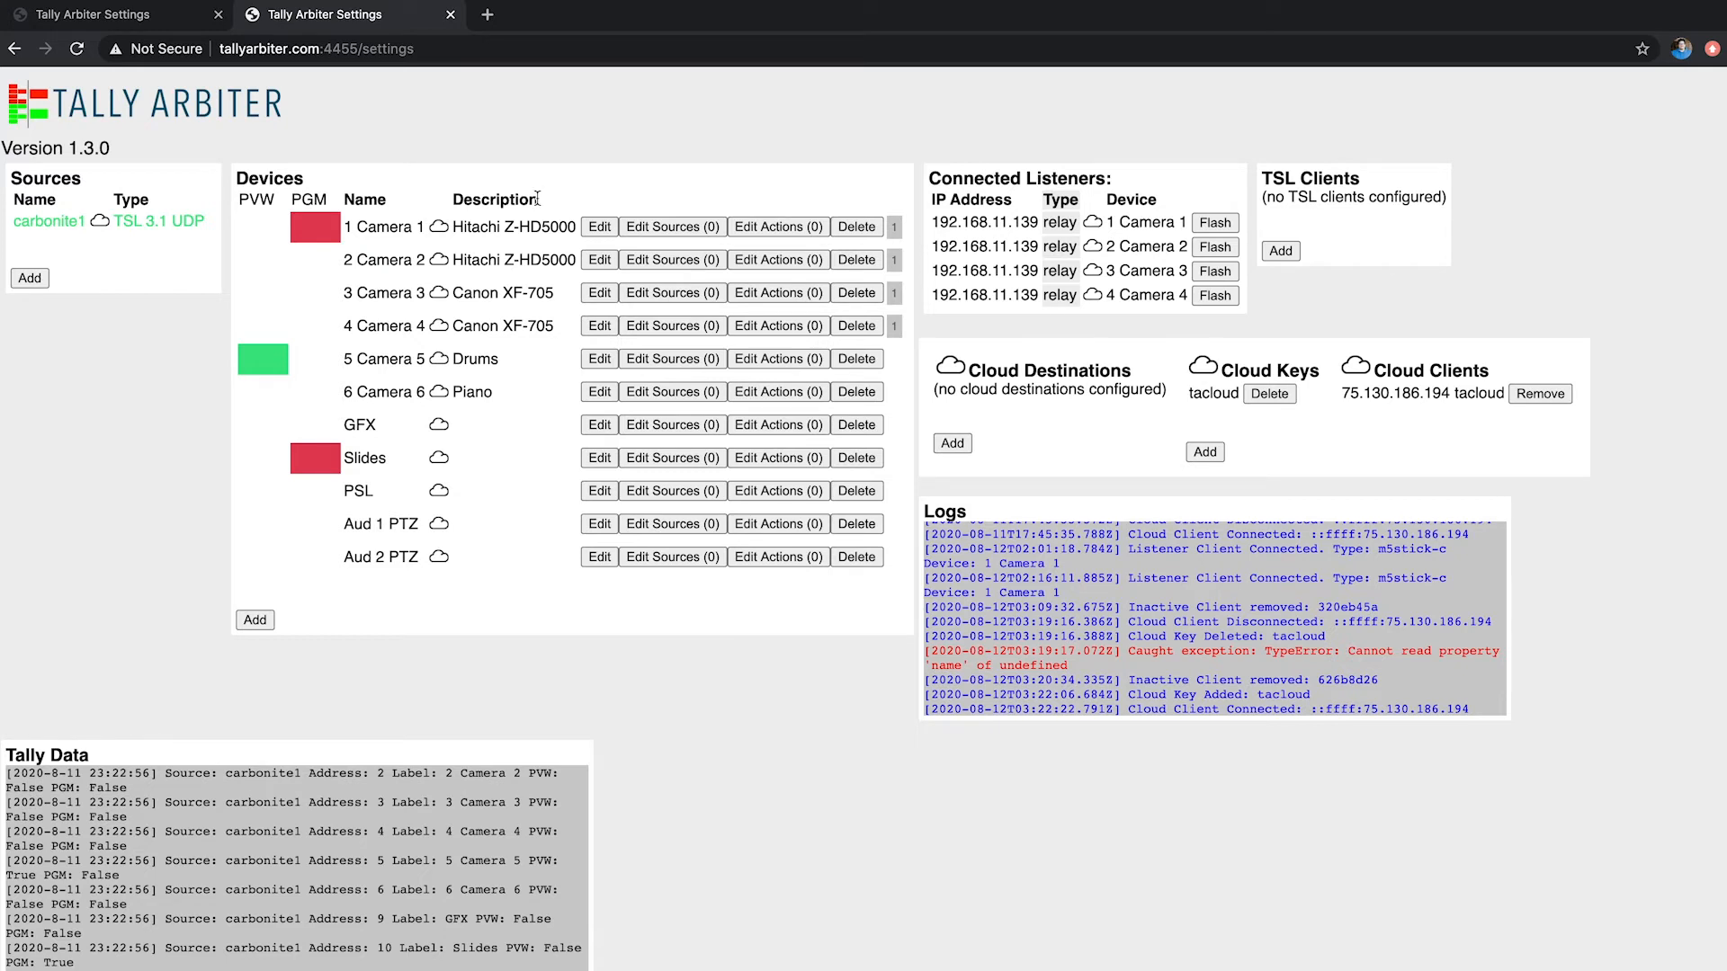
mouse_move(1225, 347)
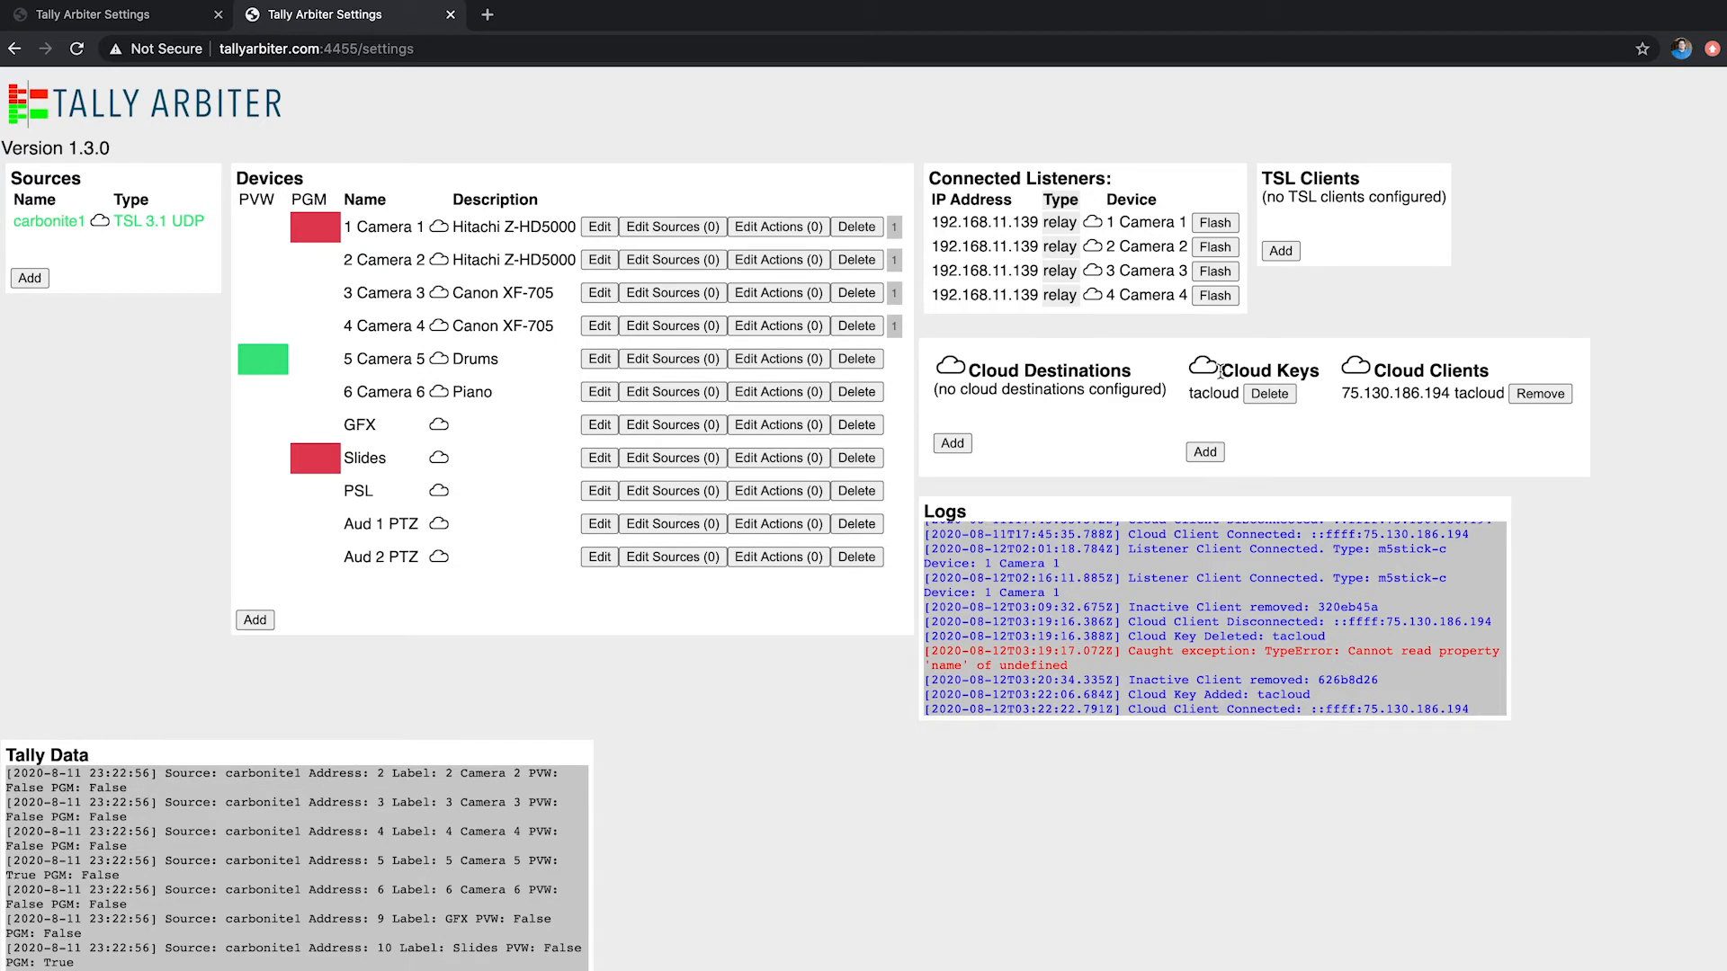
mouse_move(155, 49)
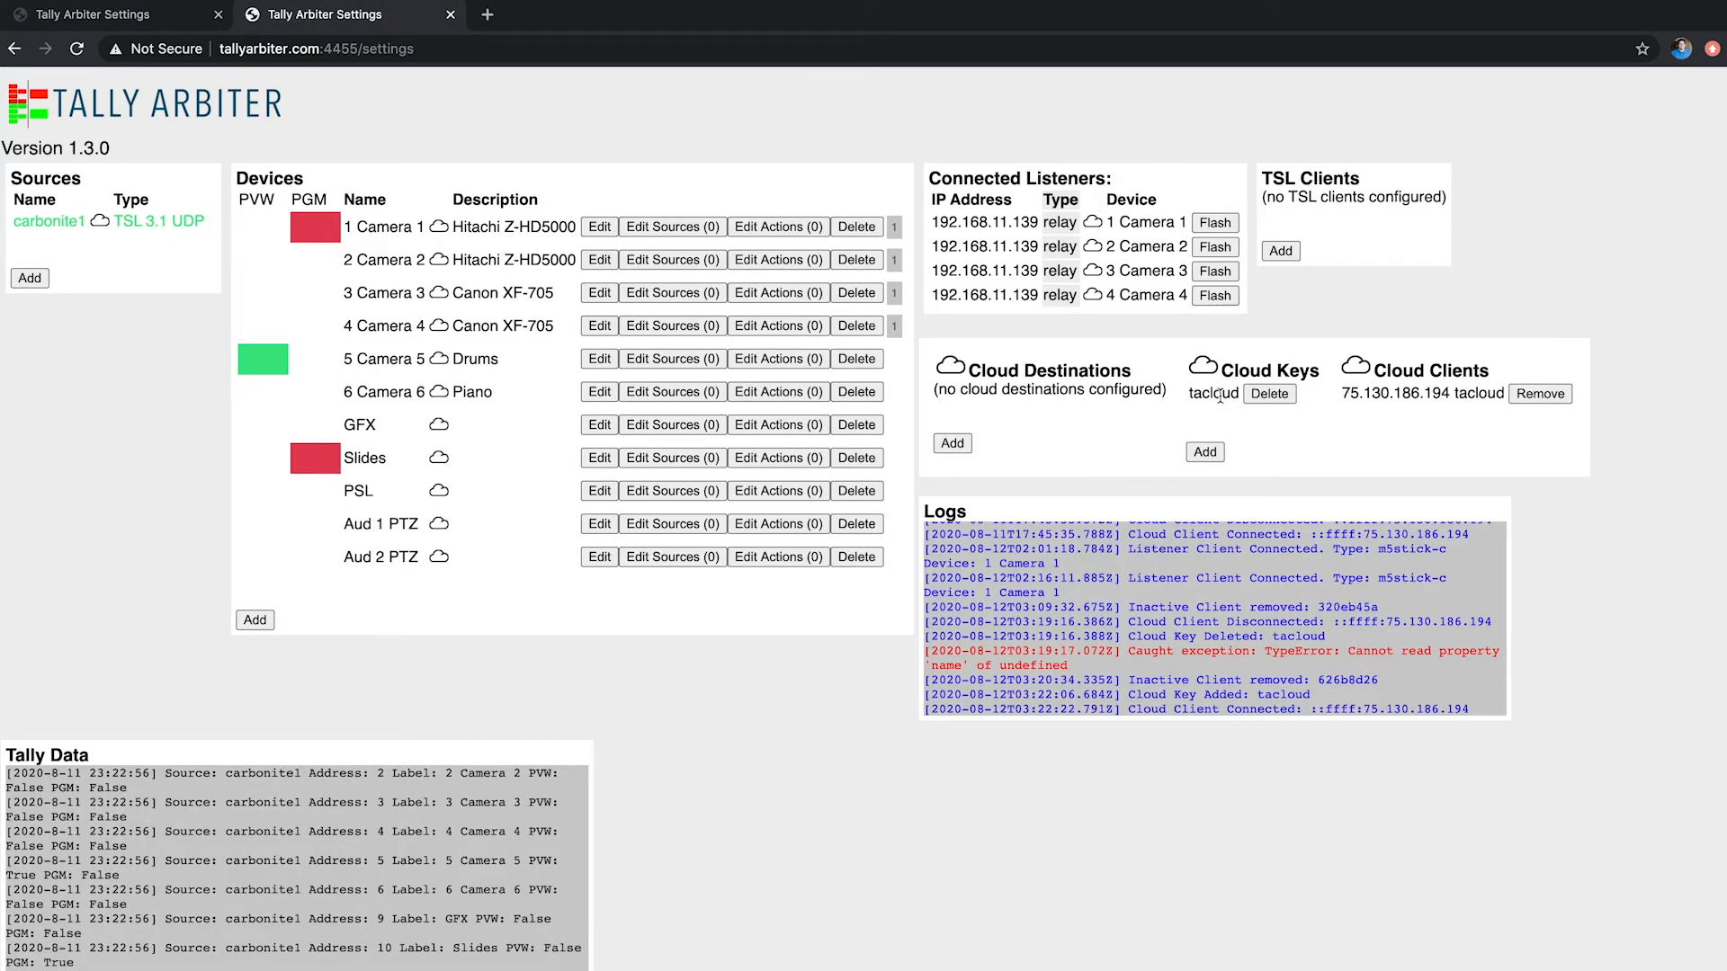
left_click(1268, 394)
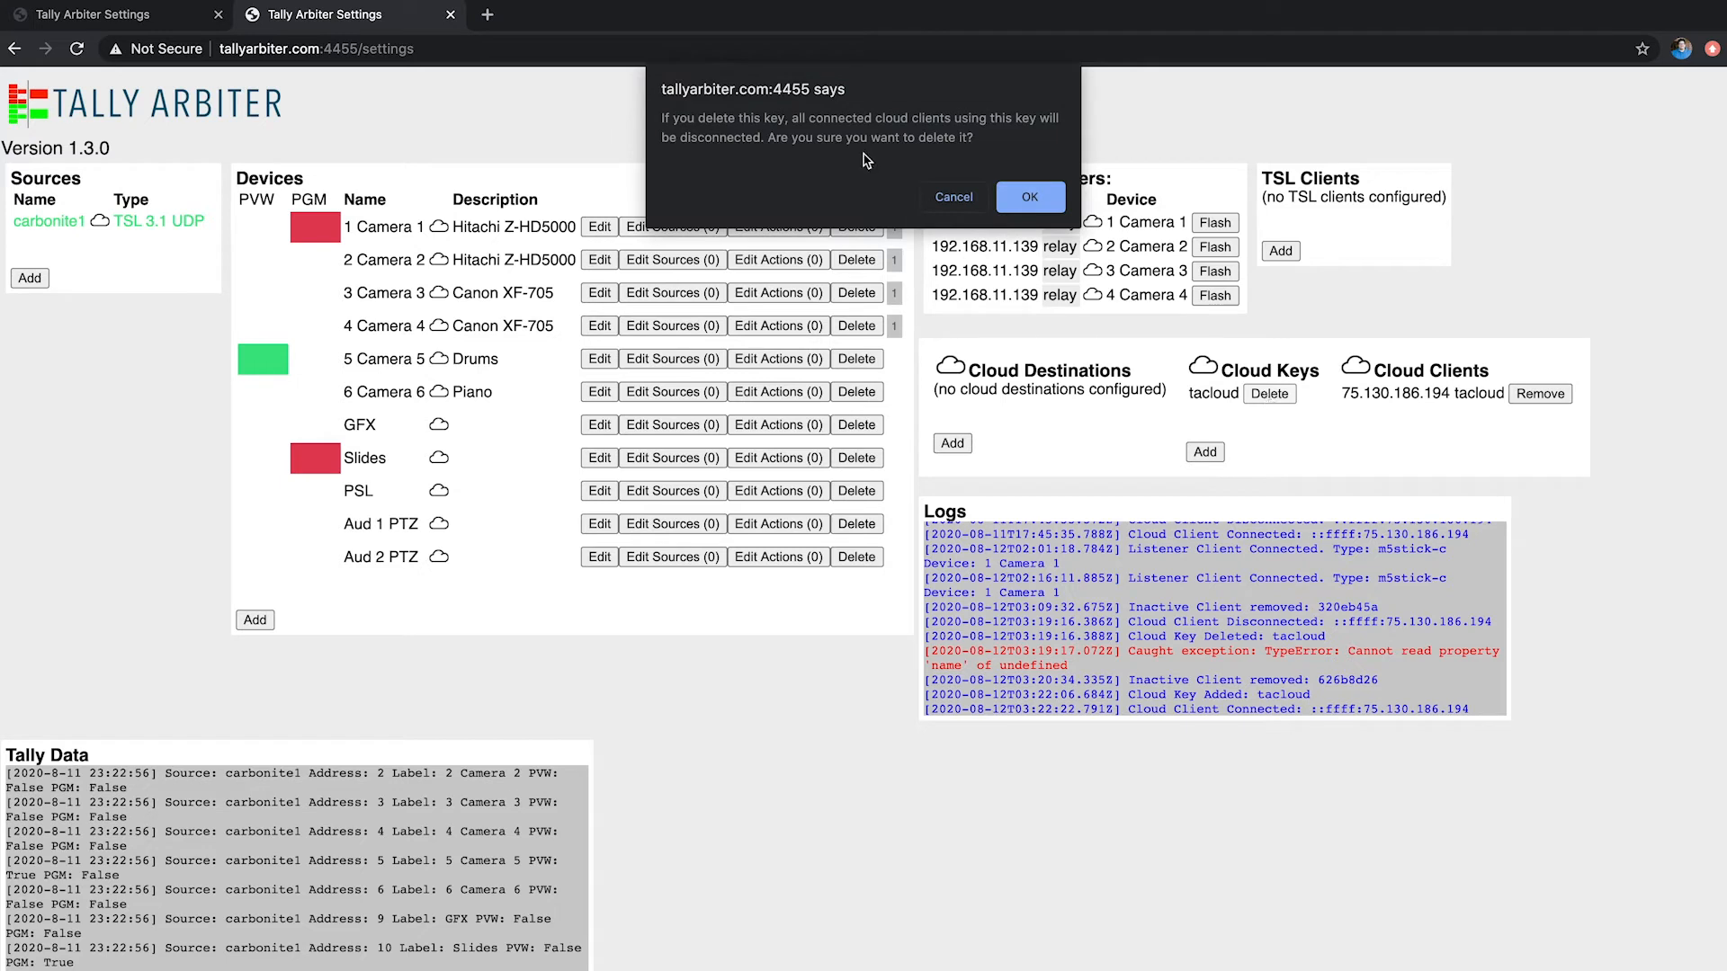
mouse_move(876, 126)
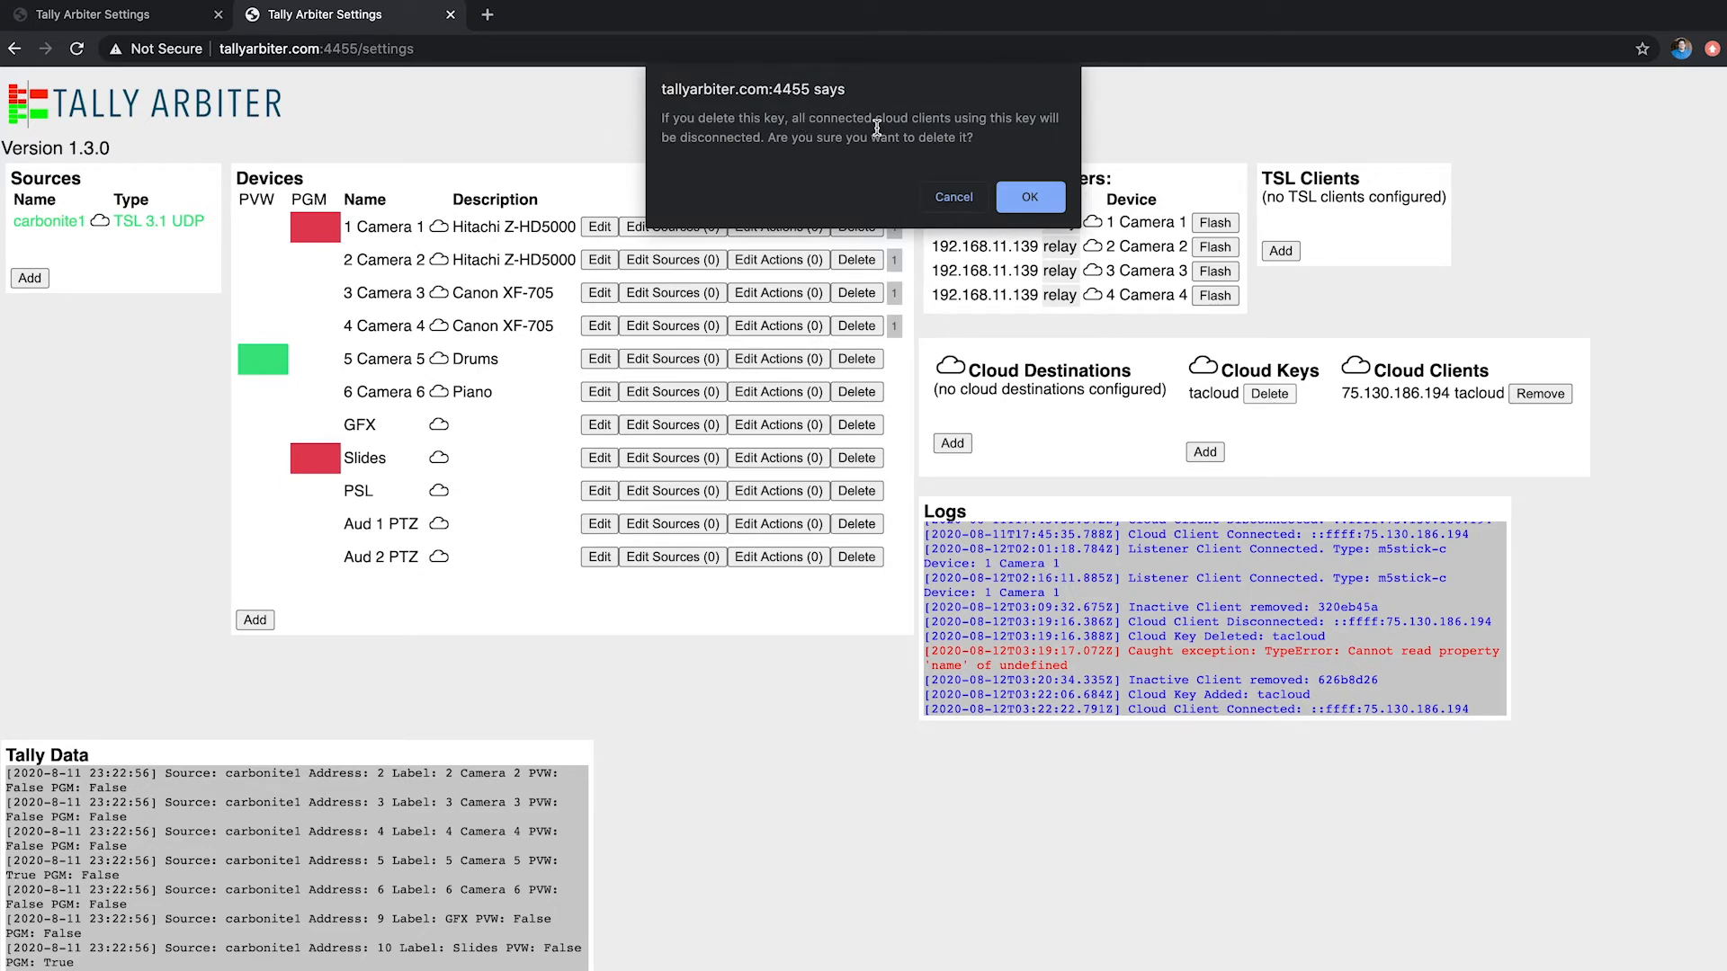
mouse_move(1005, 155)
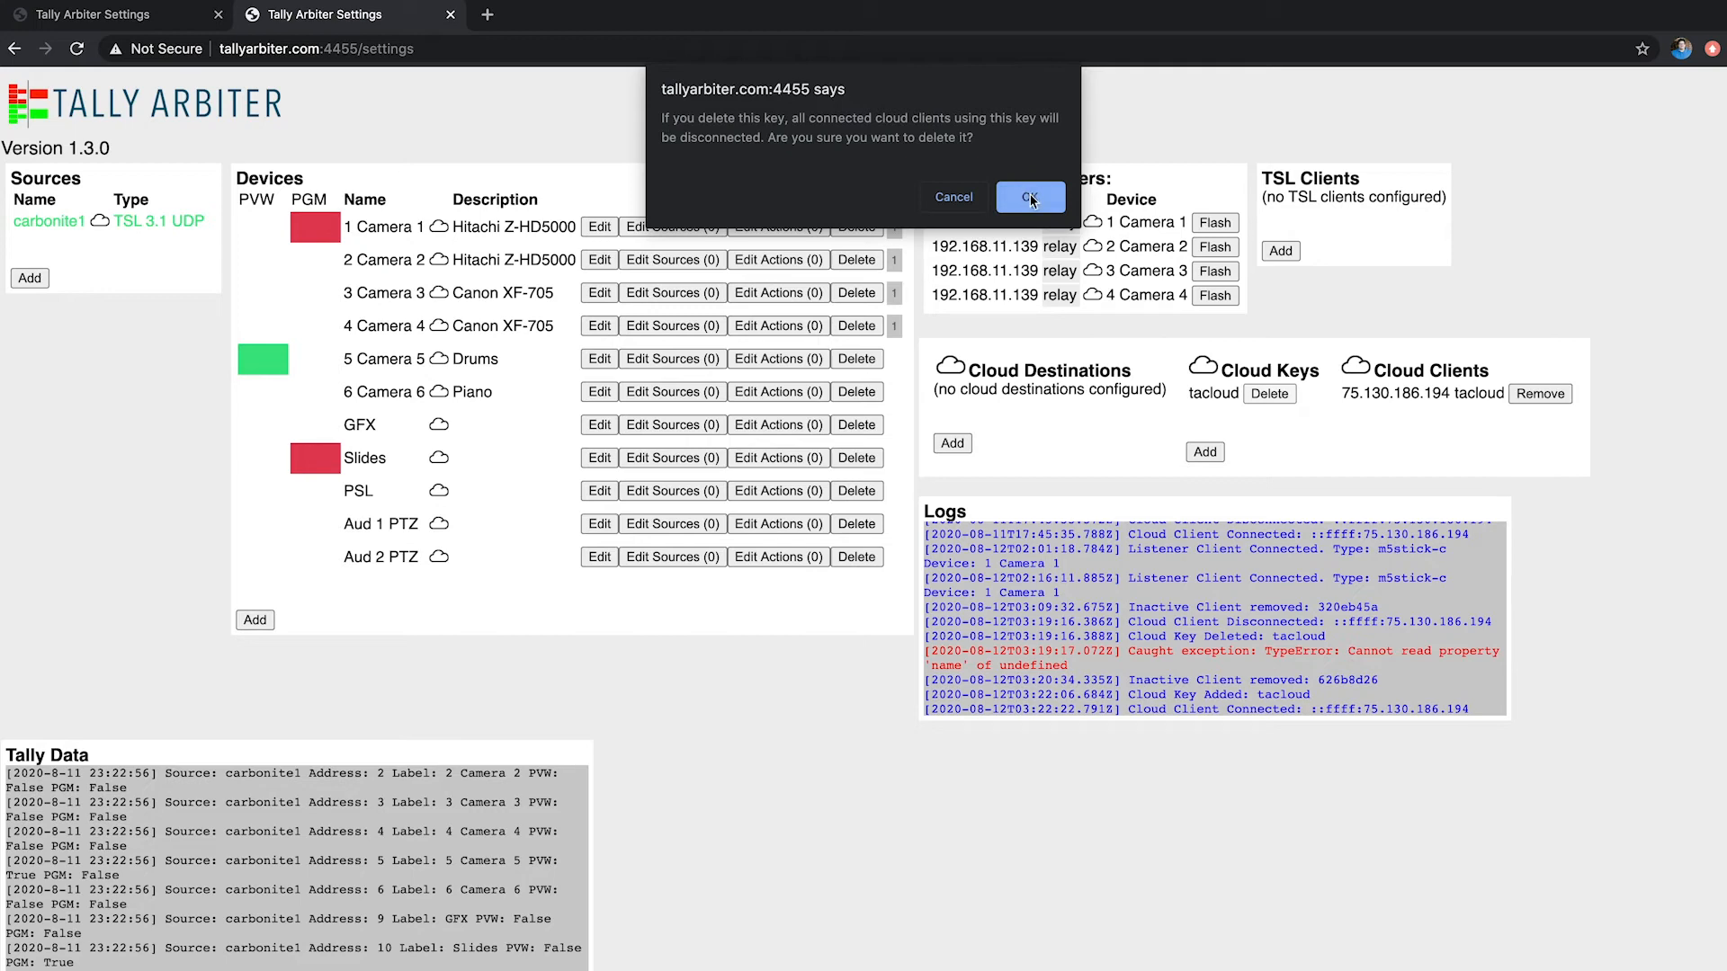
left_click(1029, 198)
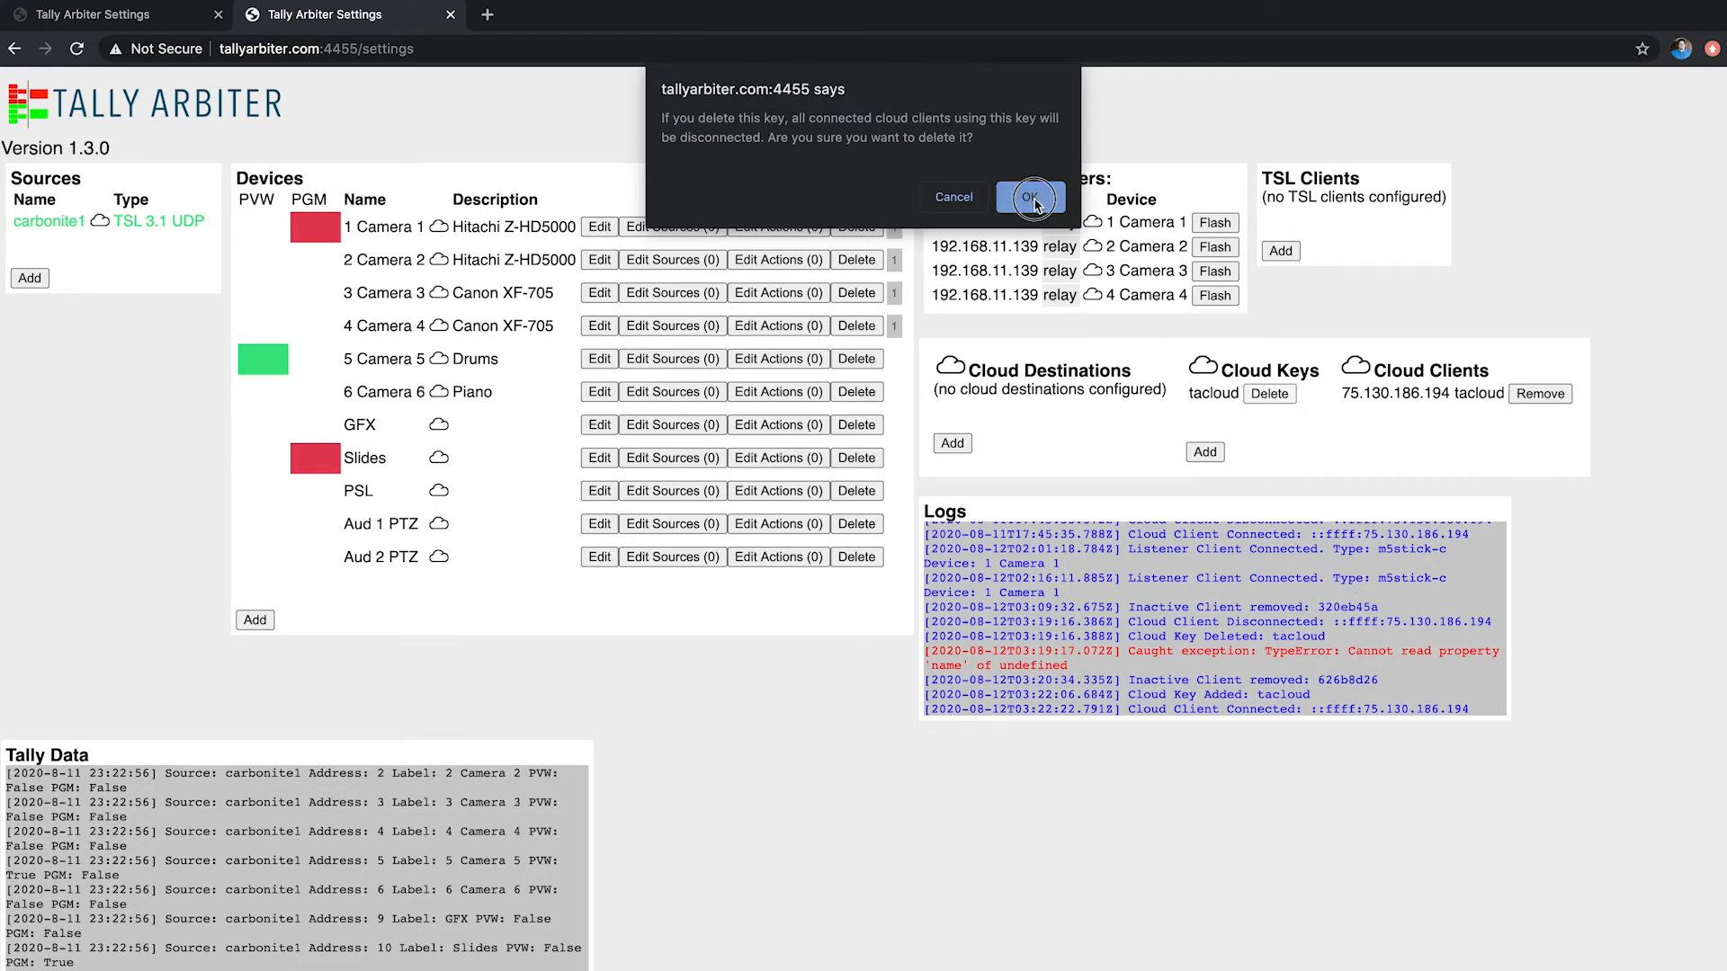
left_click(1029, 198)
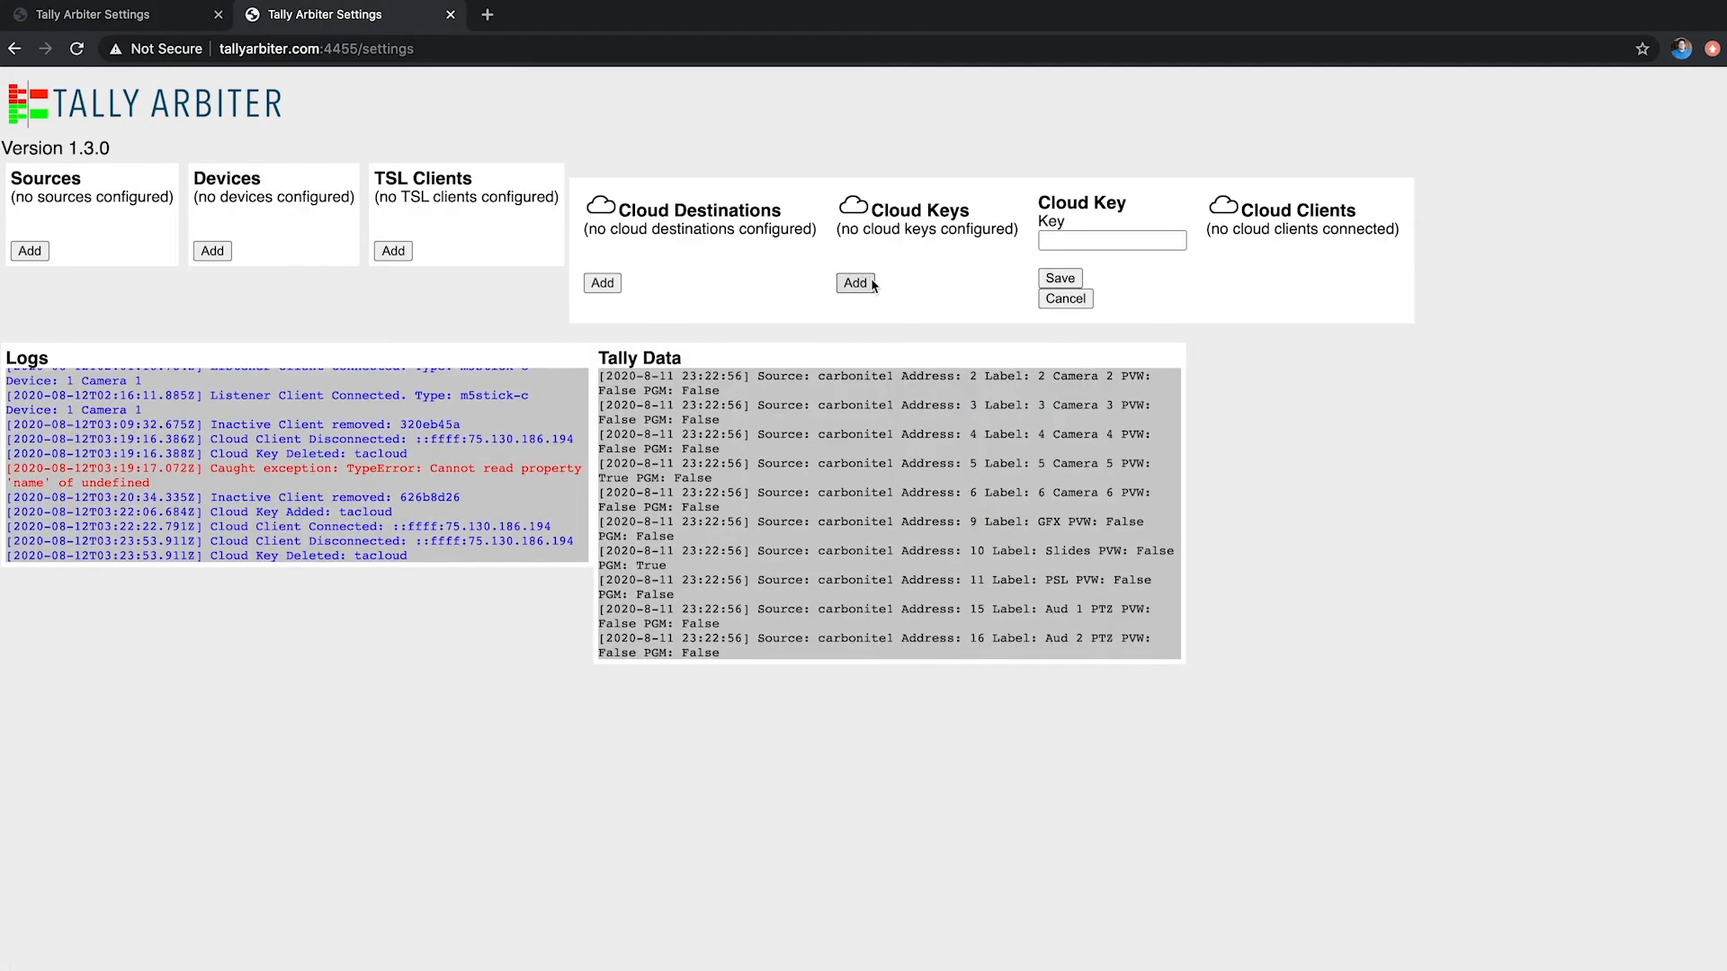
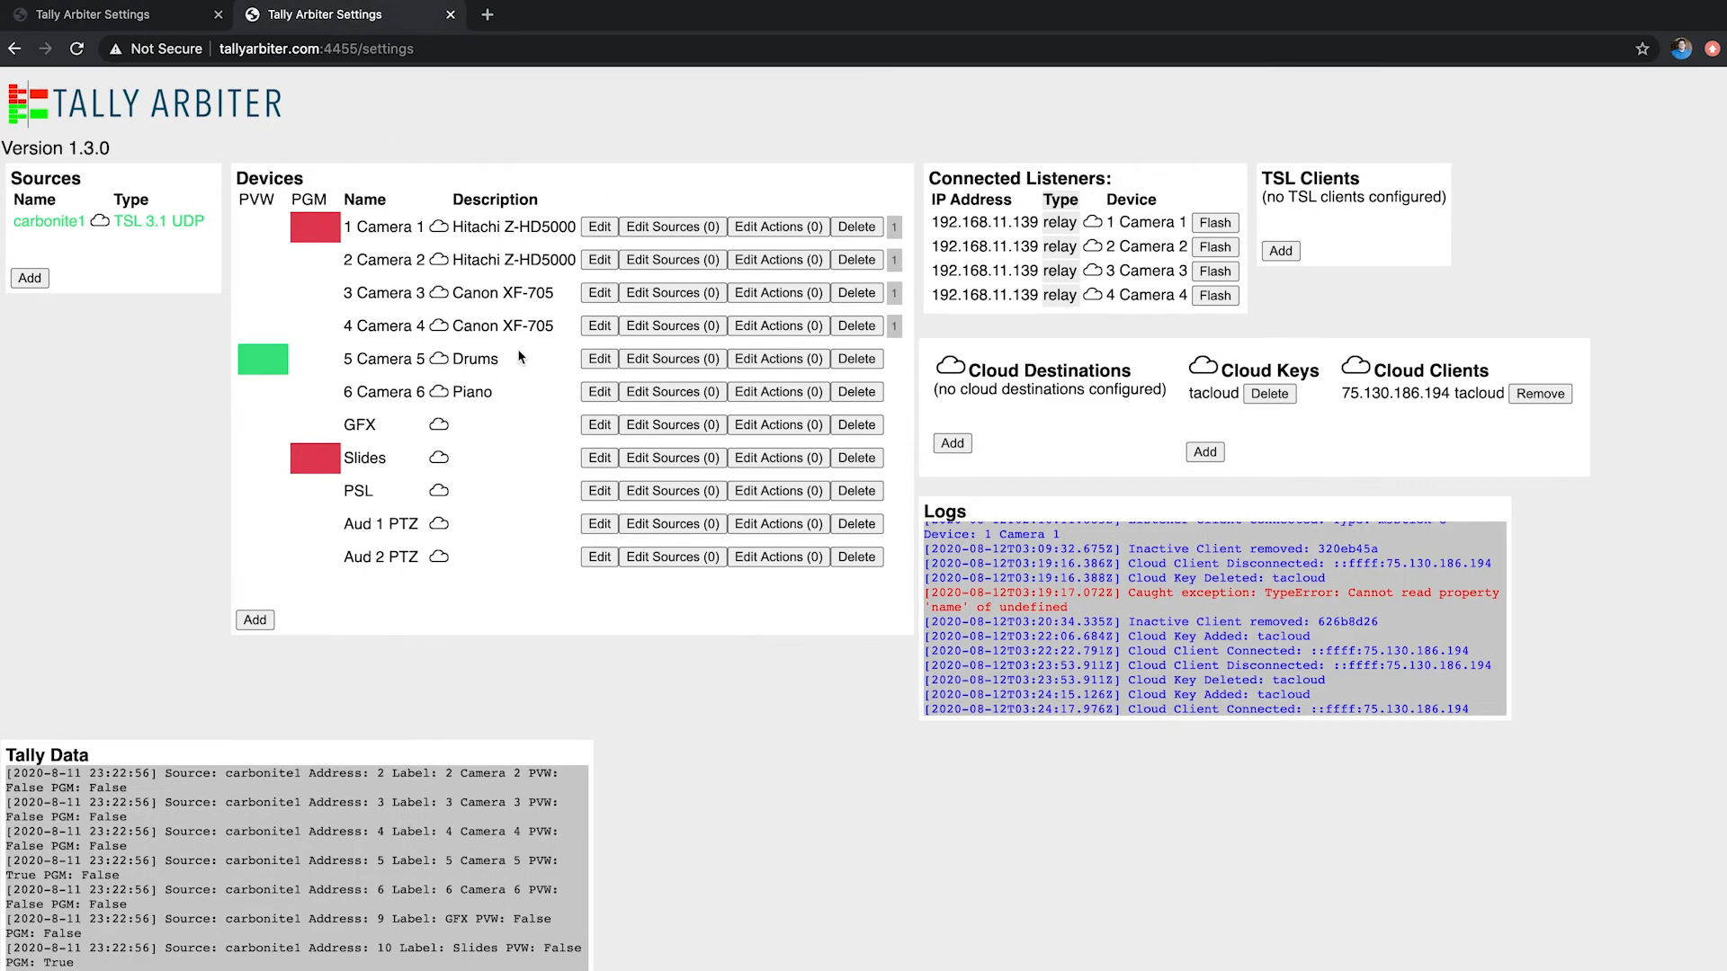
mouse_move(572, 351)
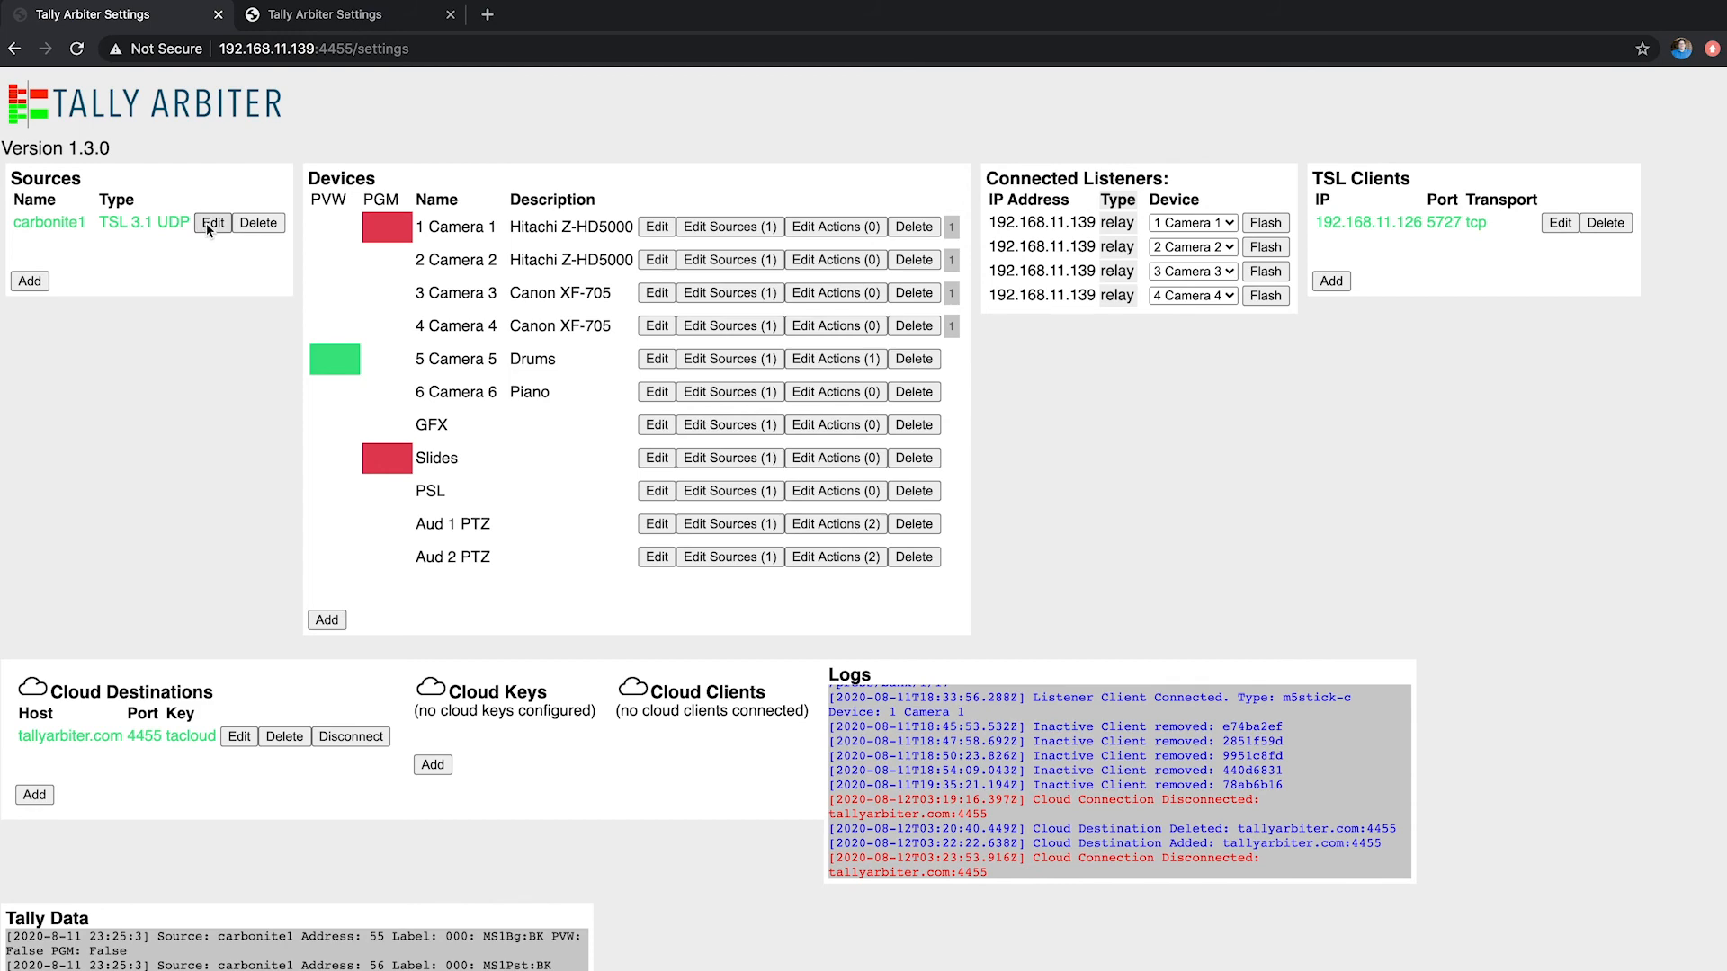
left_click(213, 223)
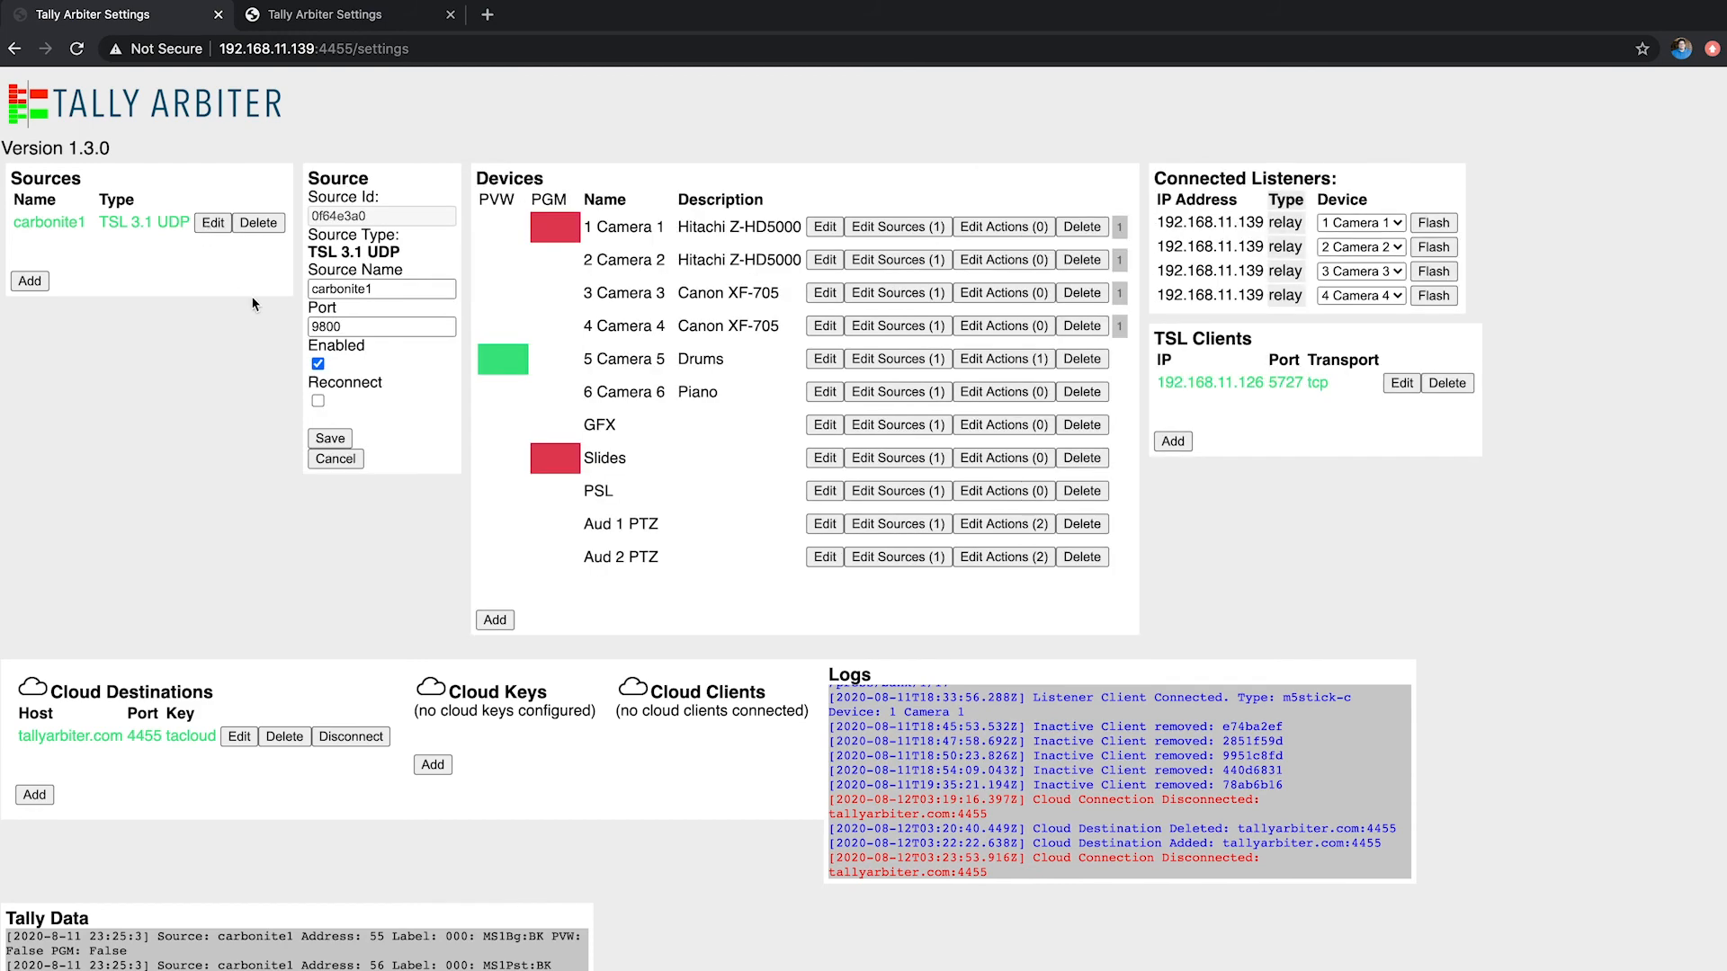
Disable the carbonite1 source and save, checking the cloud server shows it offline.
left_click(318, 363)
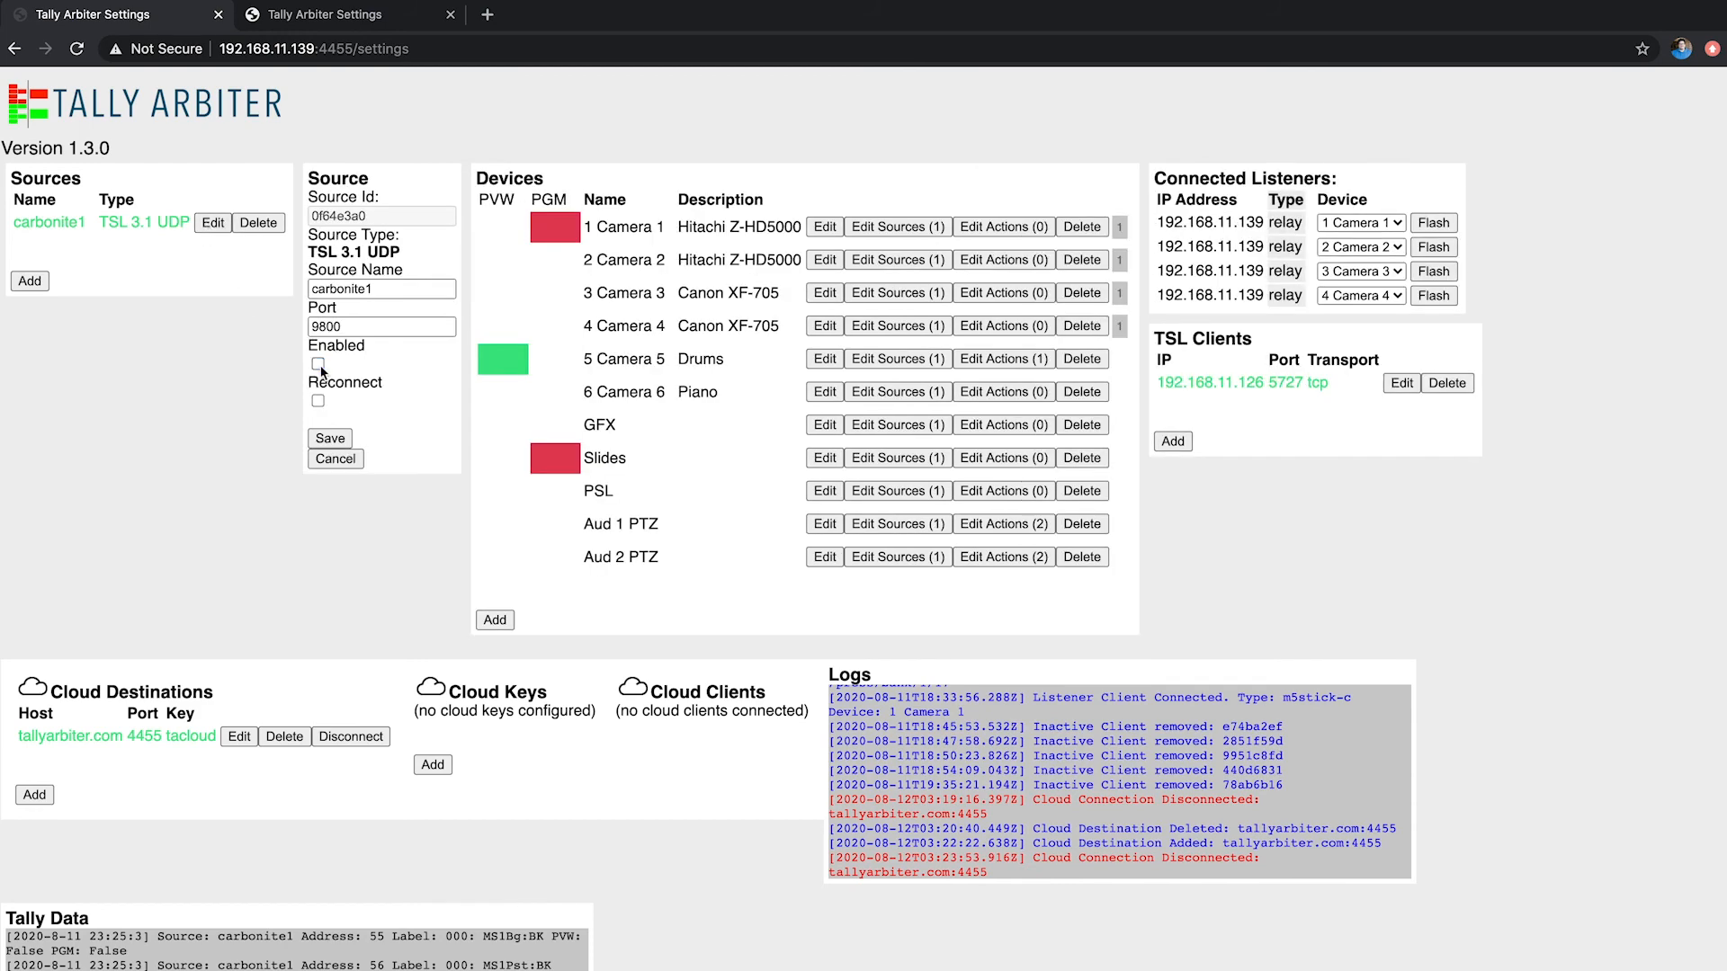
left_click(327, 439)
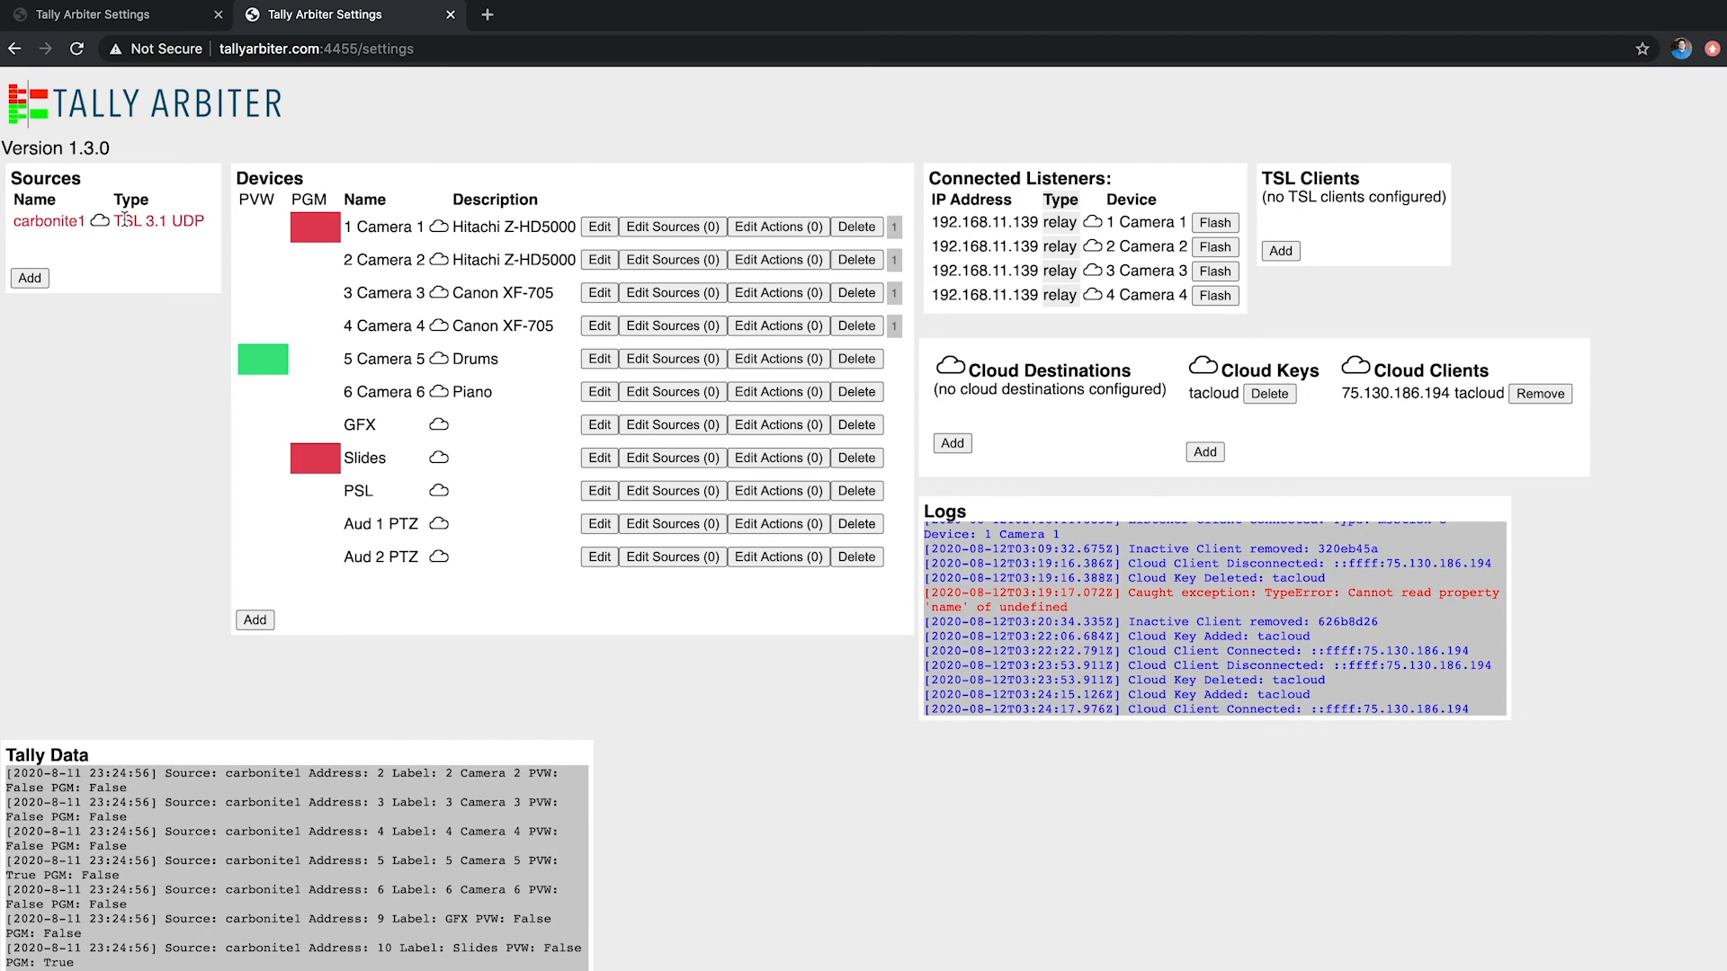
mouse_move(149, 239)
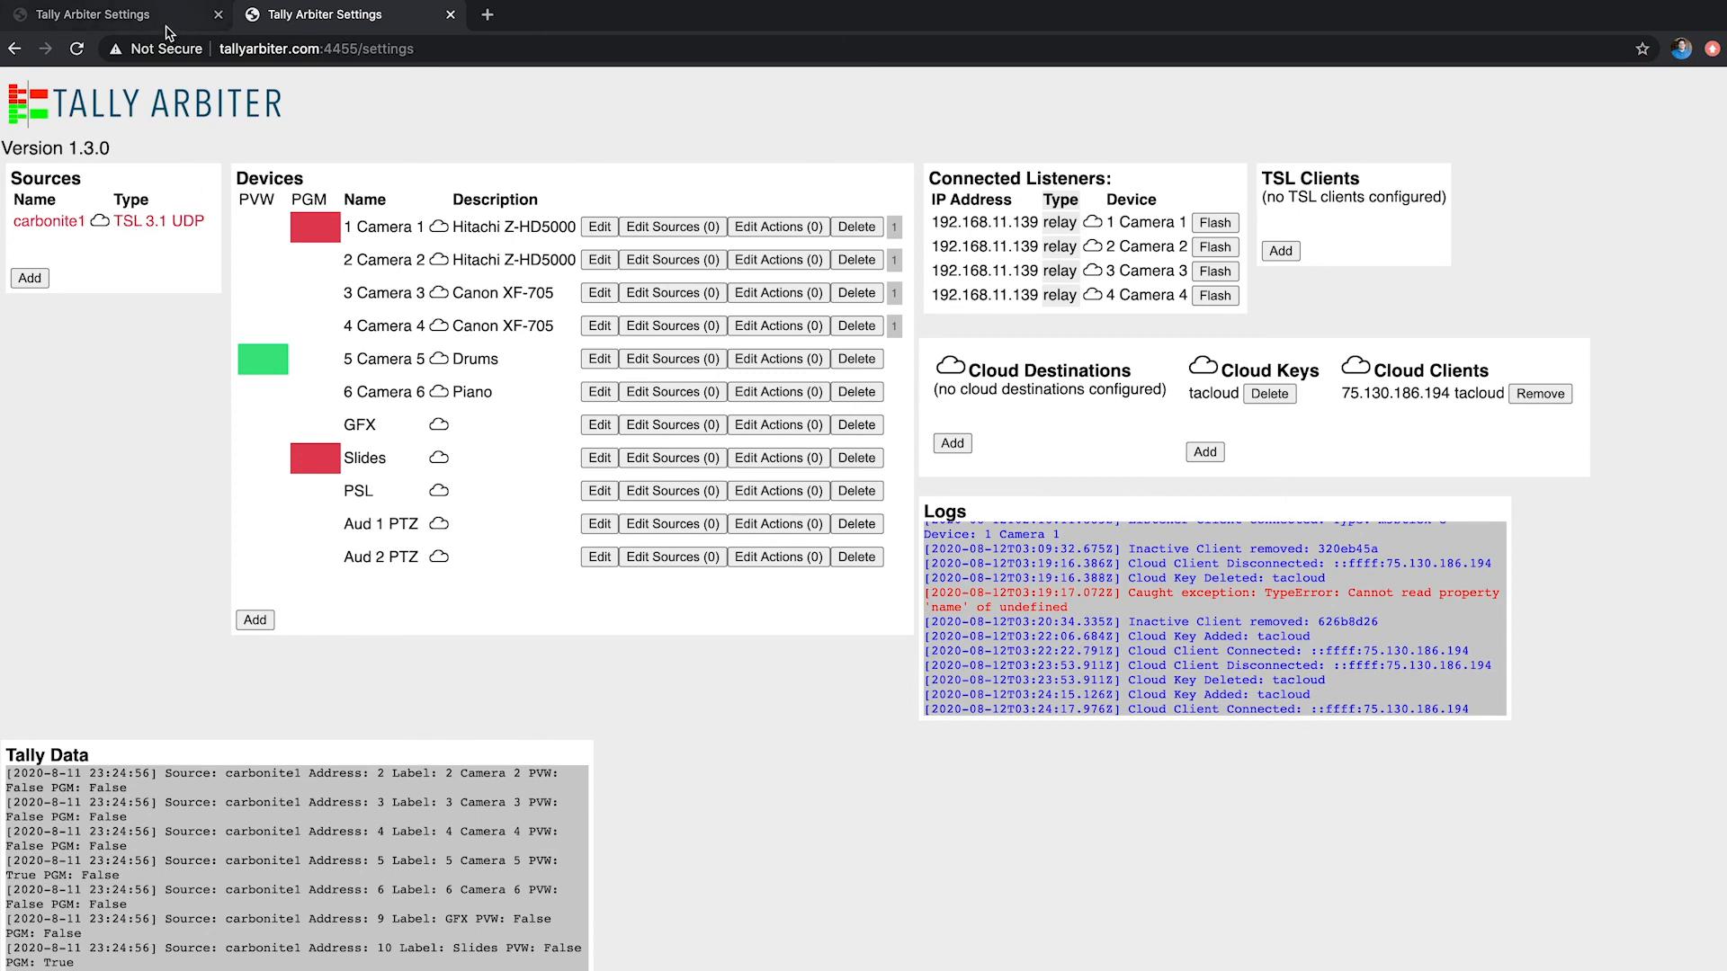
left_click(178, 222)
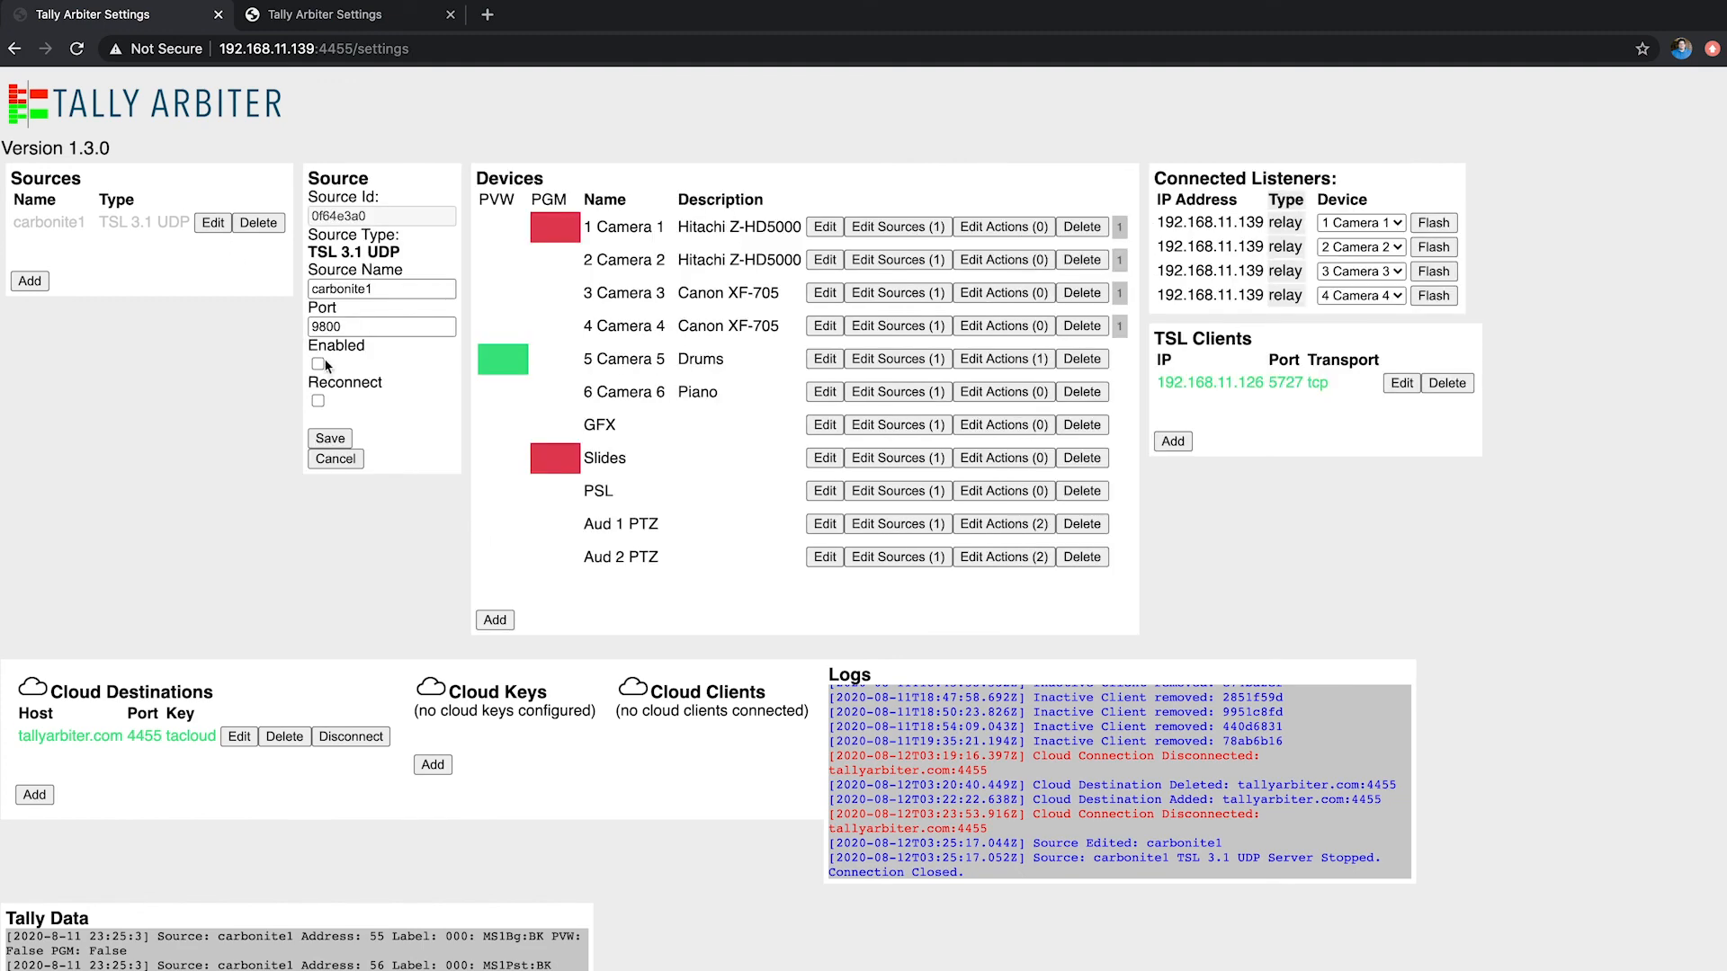
Re-enable carbonite1 and save, then view the cloud server showing it active again.
left_click(318, 363)
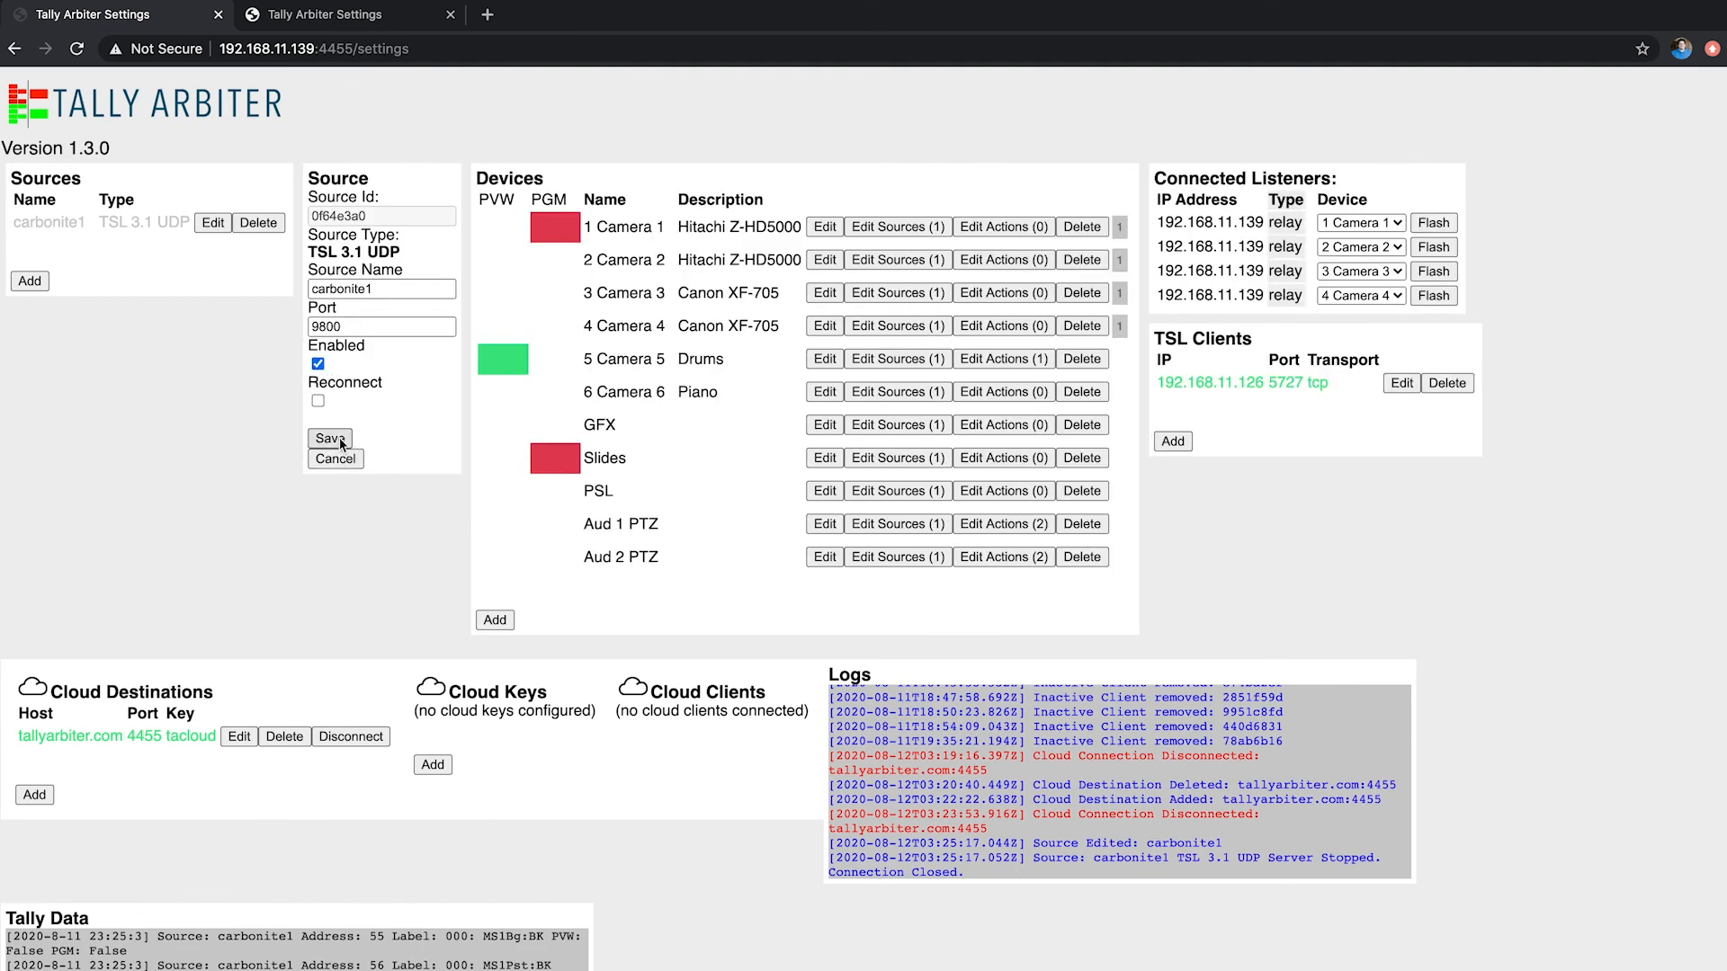
left_click(328, 439)
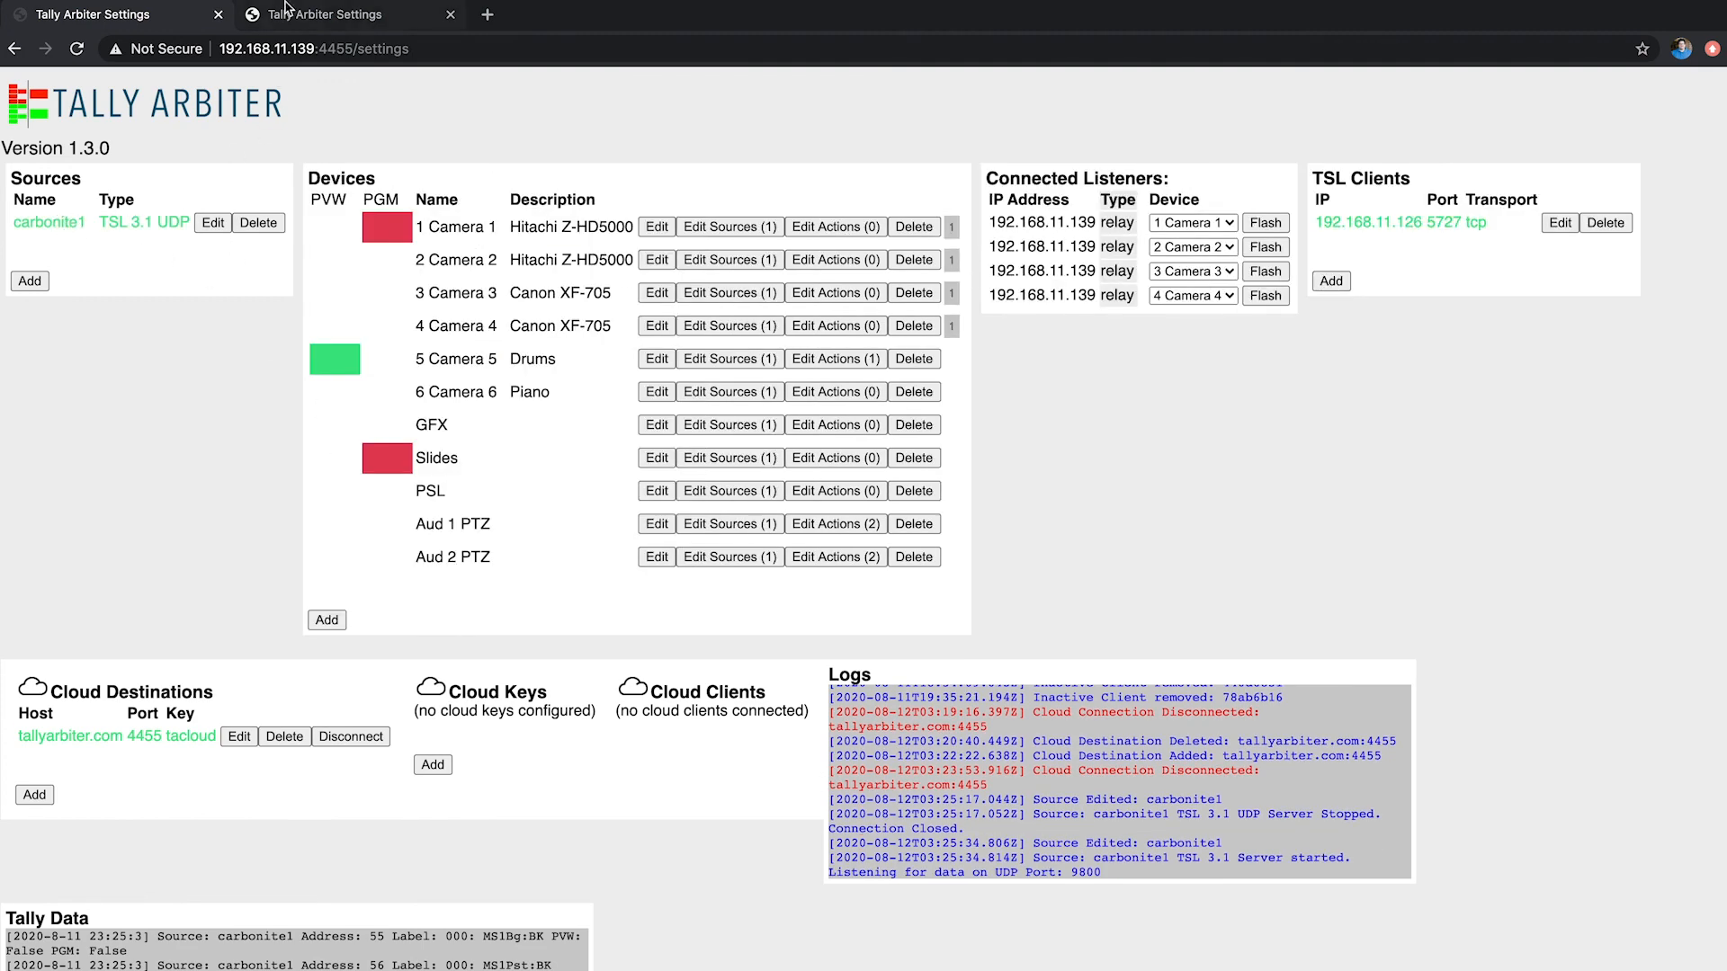
left_click(351, 15)
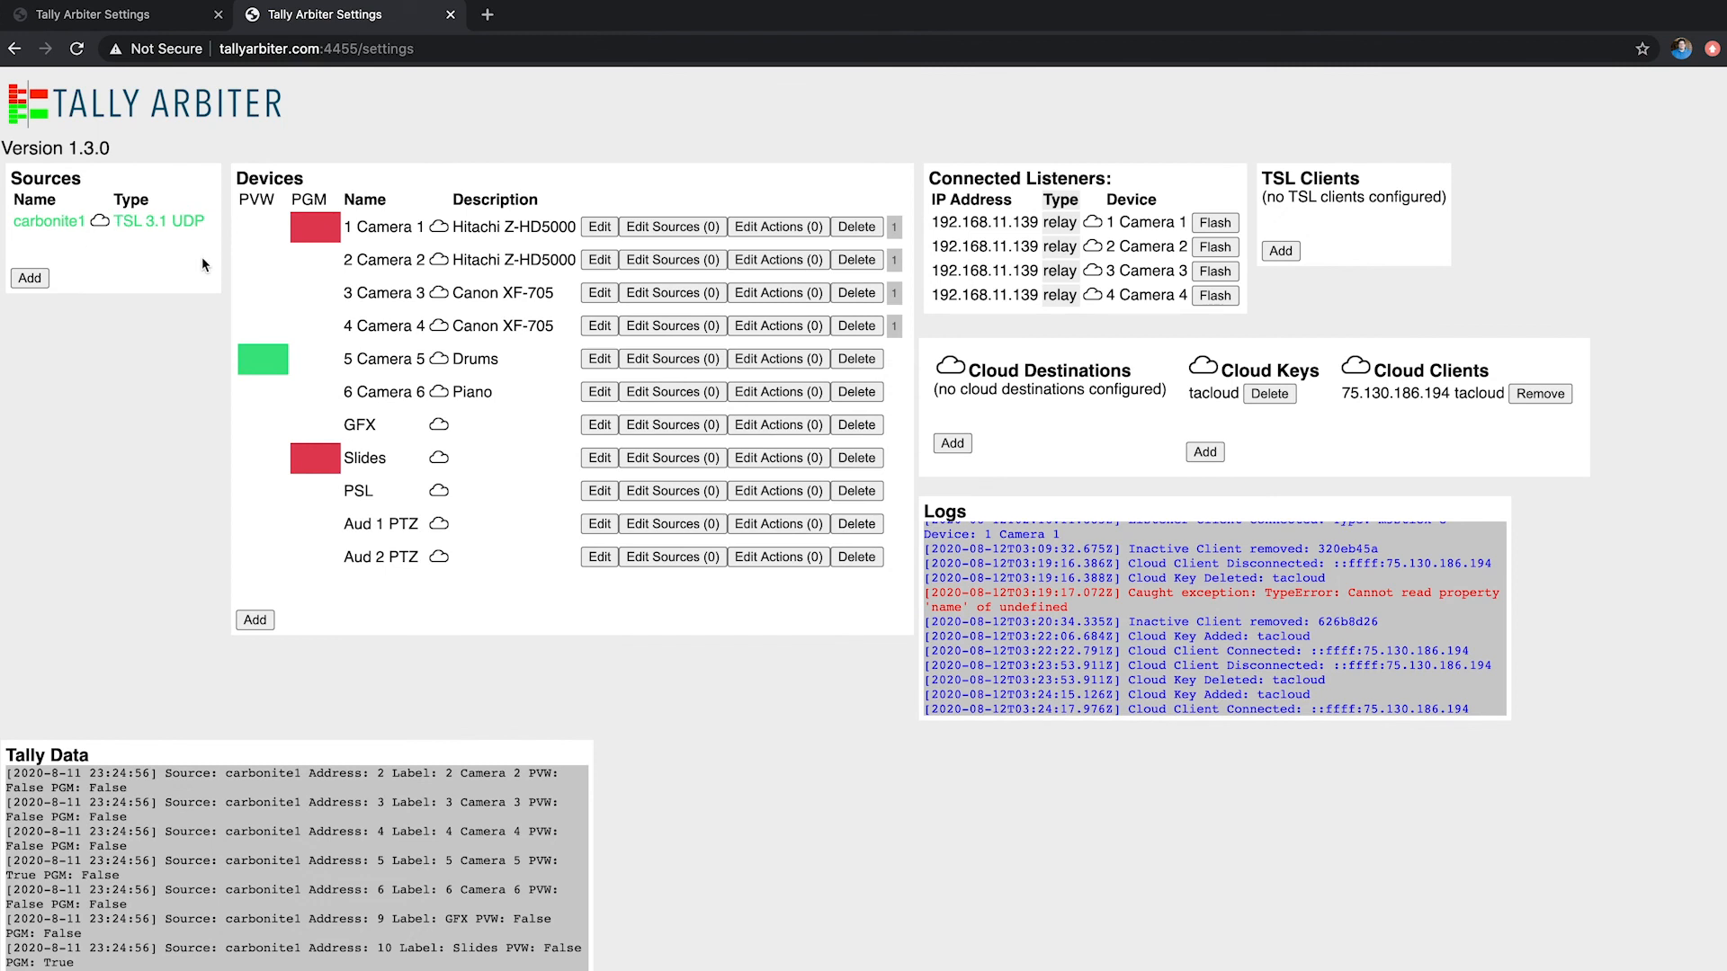
mouse_move(592, 126)
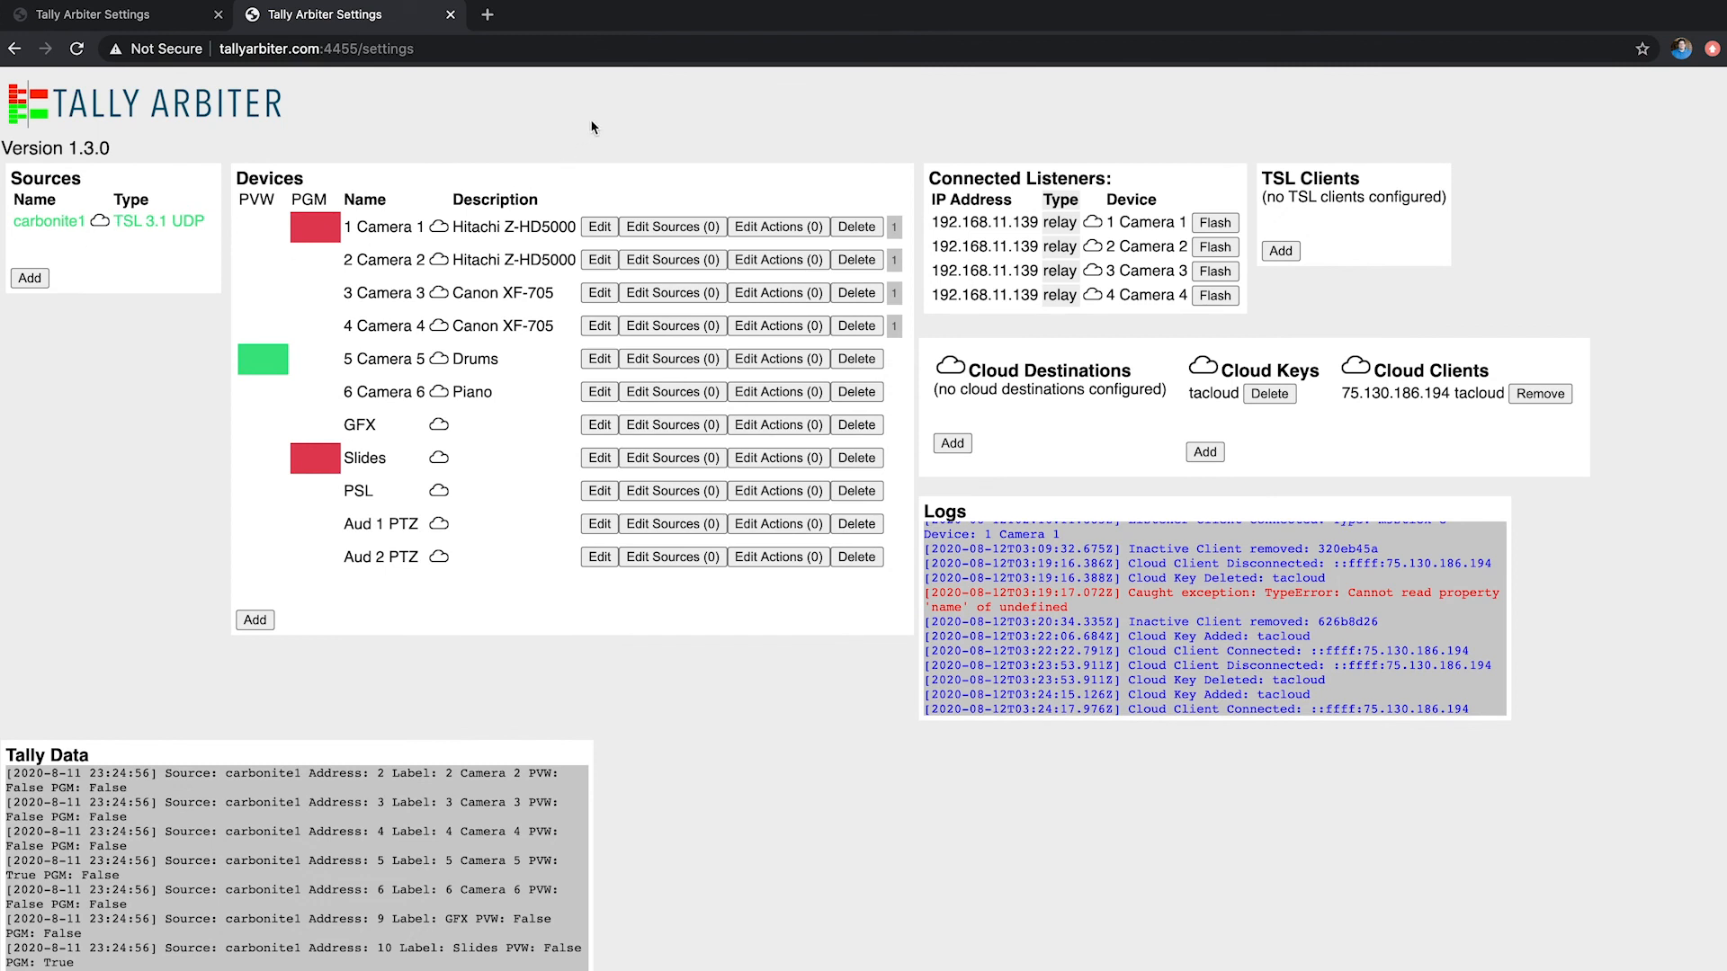